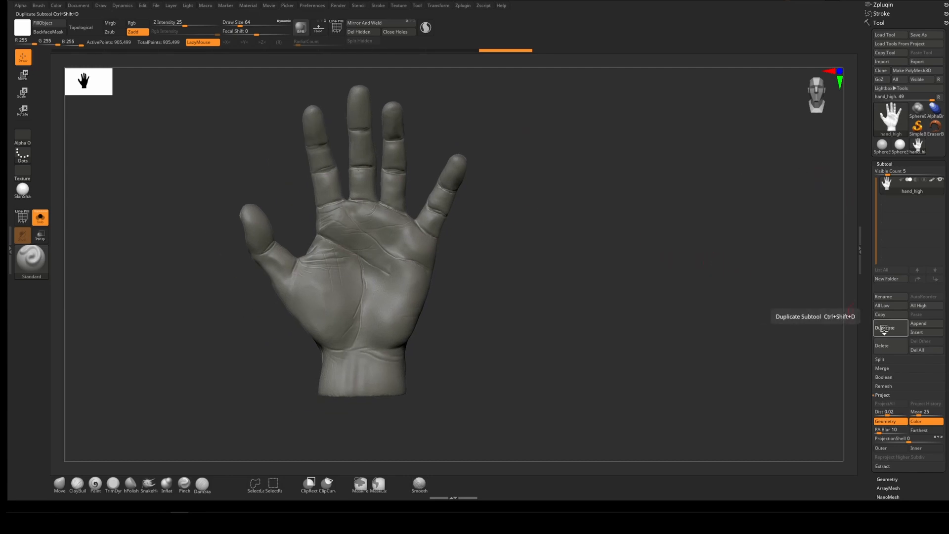
# Duplicate the hand subtool and ZRemesh the copy to a roughly 9,455-point low-poly mesh.
pyautogui.click(884, 328)
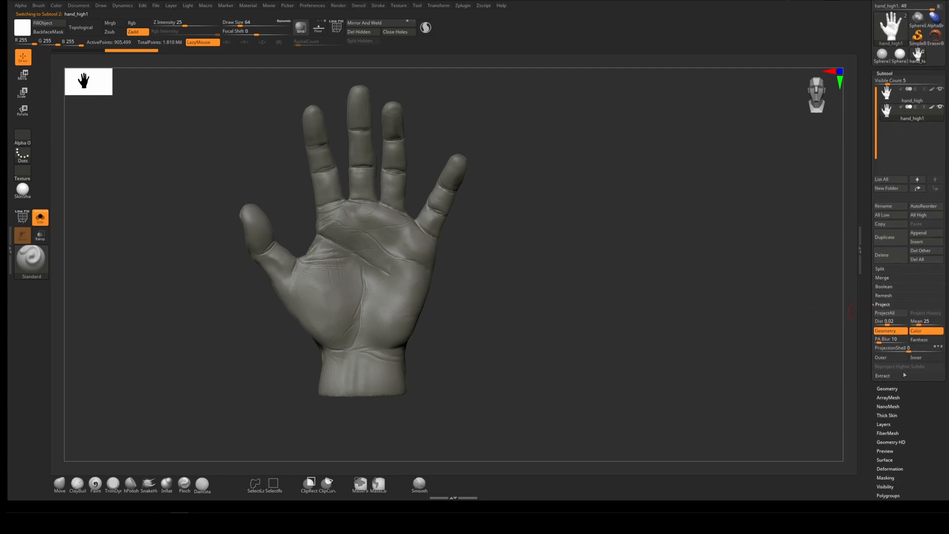
pyautogui.click(888, 388)
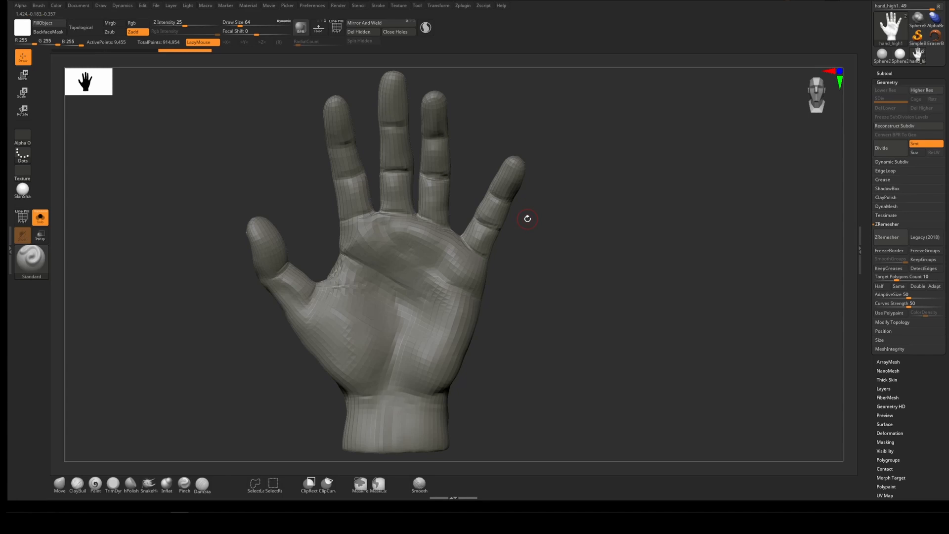
pyautogui.moveTo(466, 285)
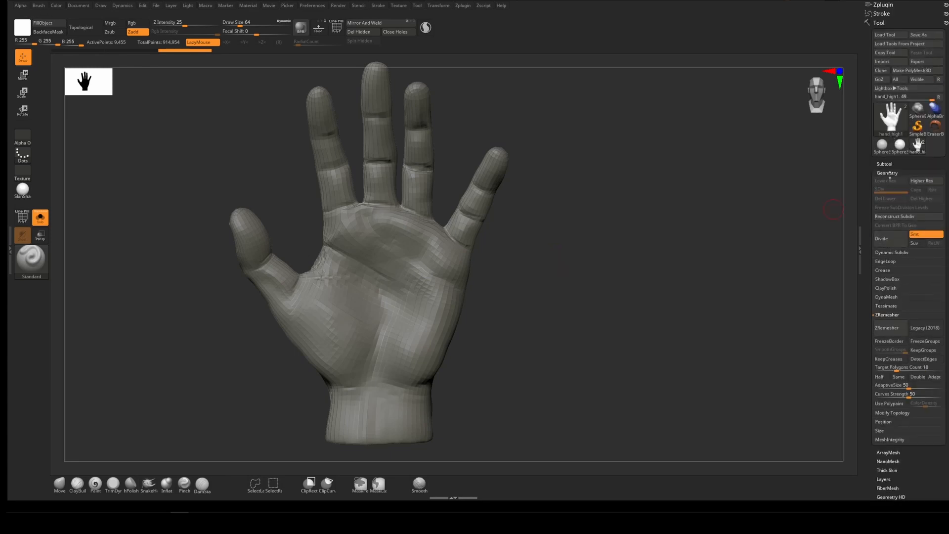
# Unwrap UVs for the low-poly hand_high1 subtool with the UV Master plugin.
pyautogui.click(312, 5)
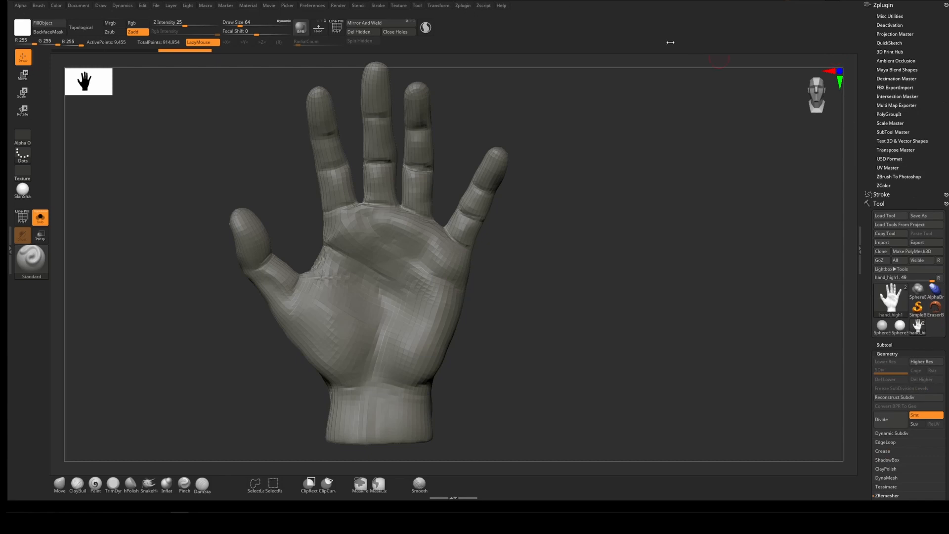
pyautogui.click(887, 168)
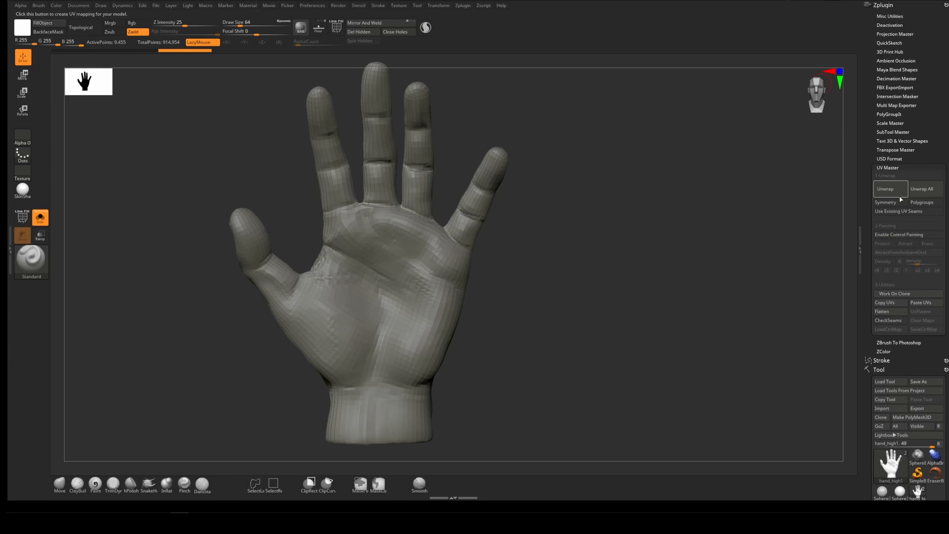
pyautogui.moveTo(885, 189)
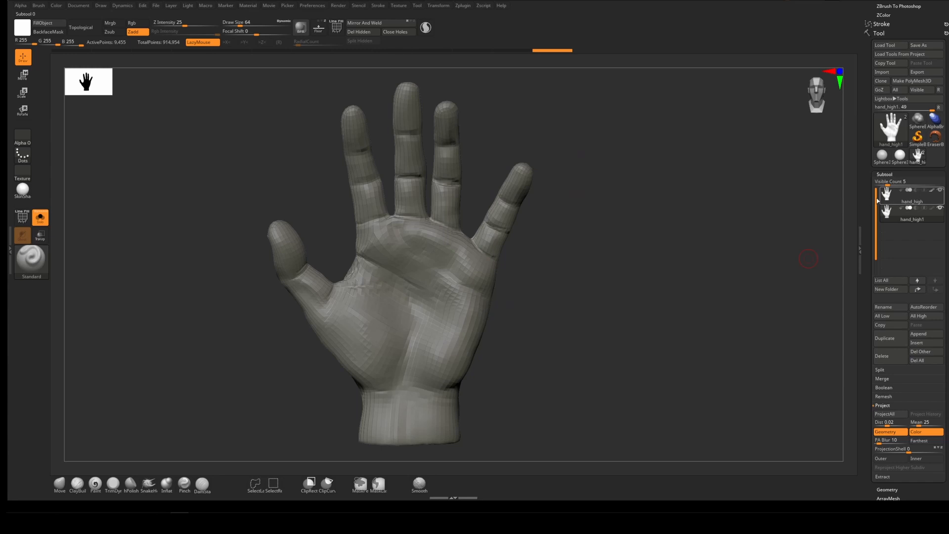
pyautogui.moveTo(911, 194)
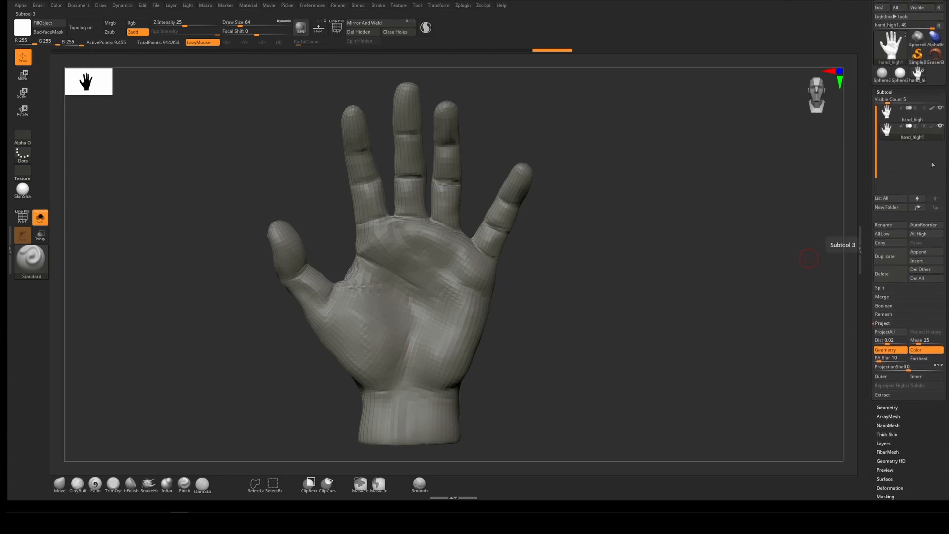
pyautogui.moveTo(889, 350)
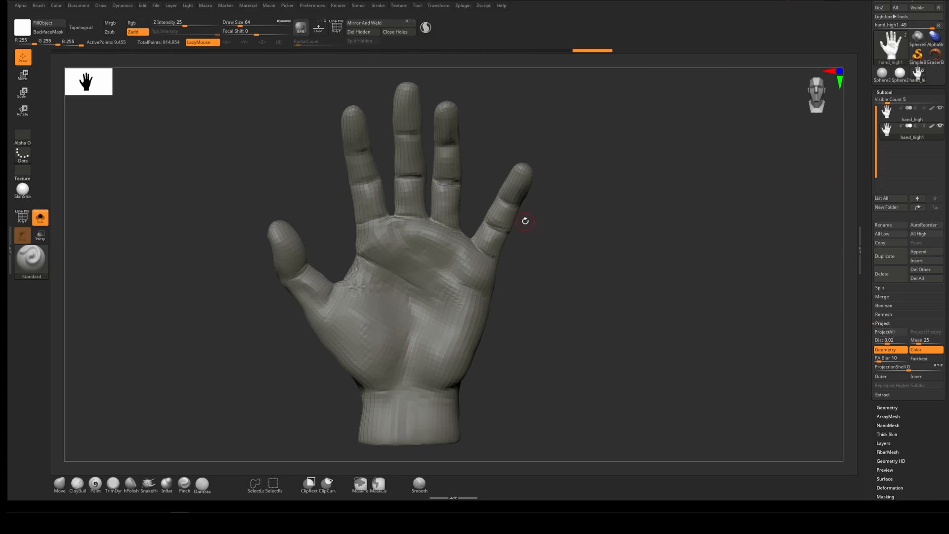
# Subdivide hand_high1 three times to about 604,385 points and ProjectAll the original sculpt's details.
pyautogui.click(886, 340)
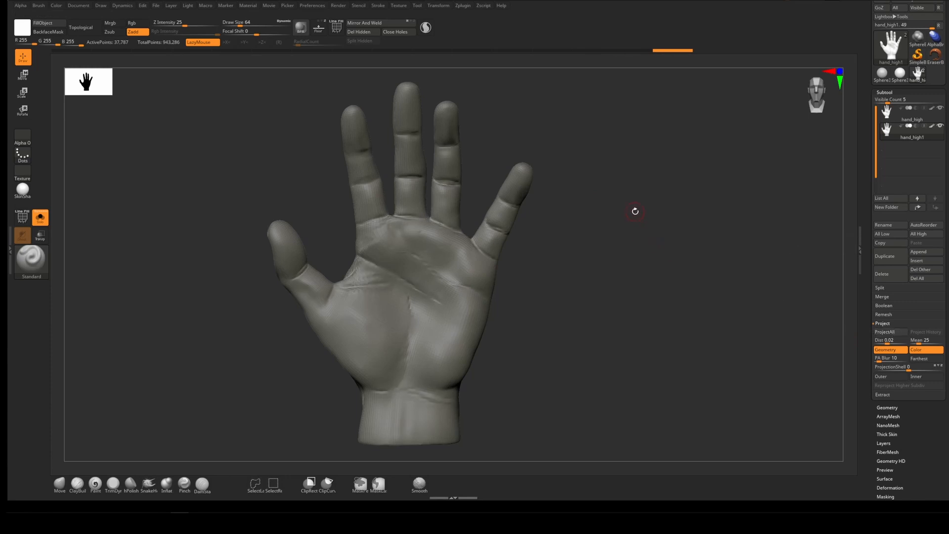
pyautogui.click(884, 331)
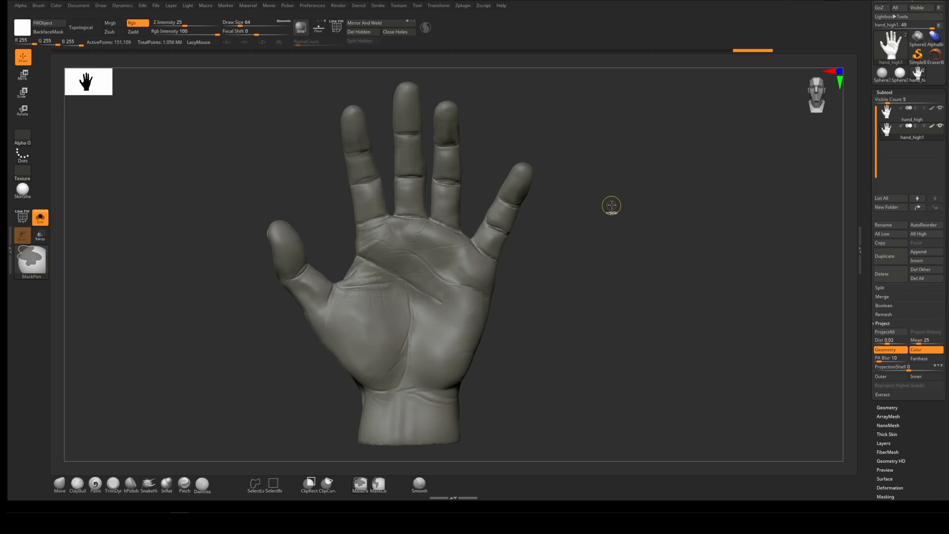
pyautogui.click(884, 331)
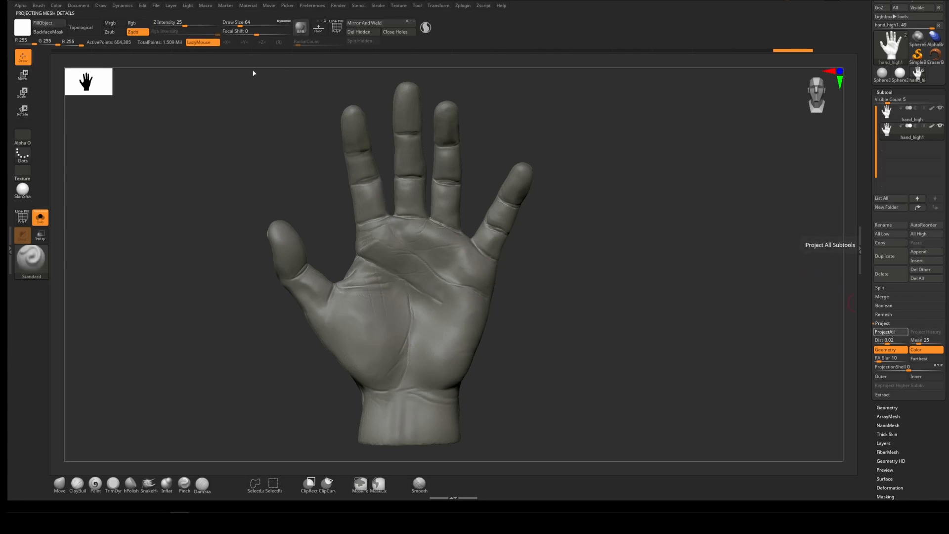
pyautogui.click(884, 331)
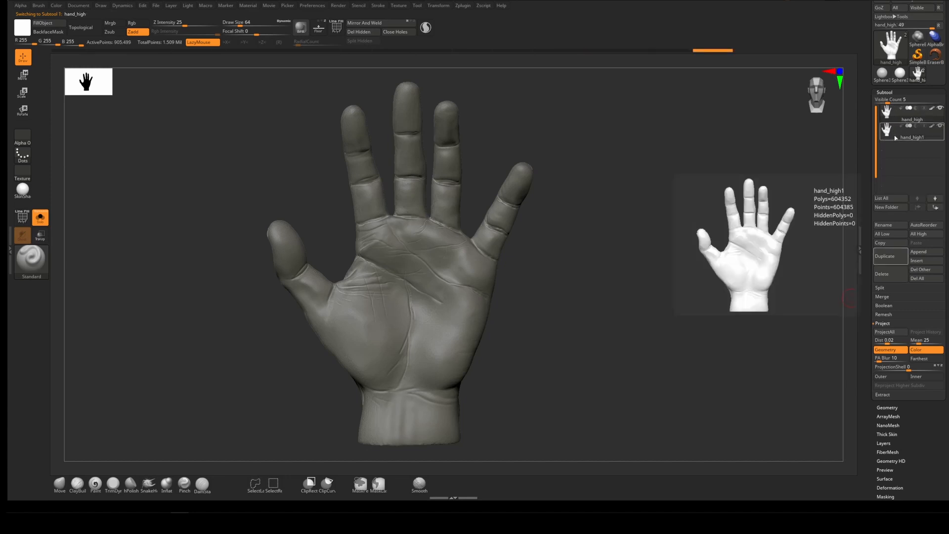
pyautogui.click(911, 132)
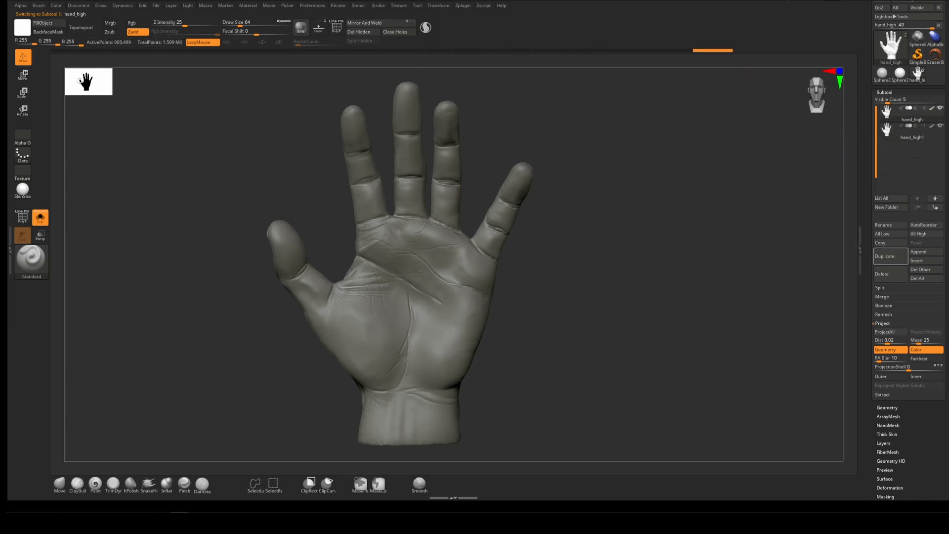
# Select the projected copy as hand_low and drop it to SDiv 1.
pyautogui.click(911, 129)
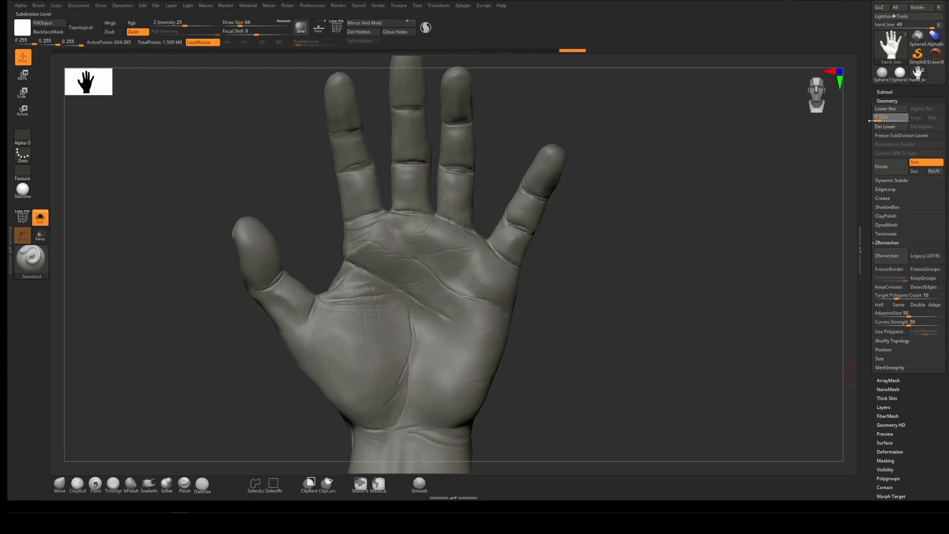
pyautogui.click(887, 108)
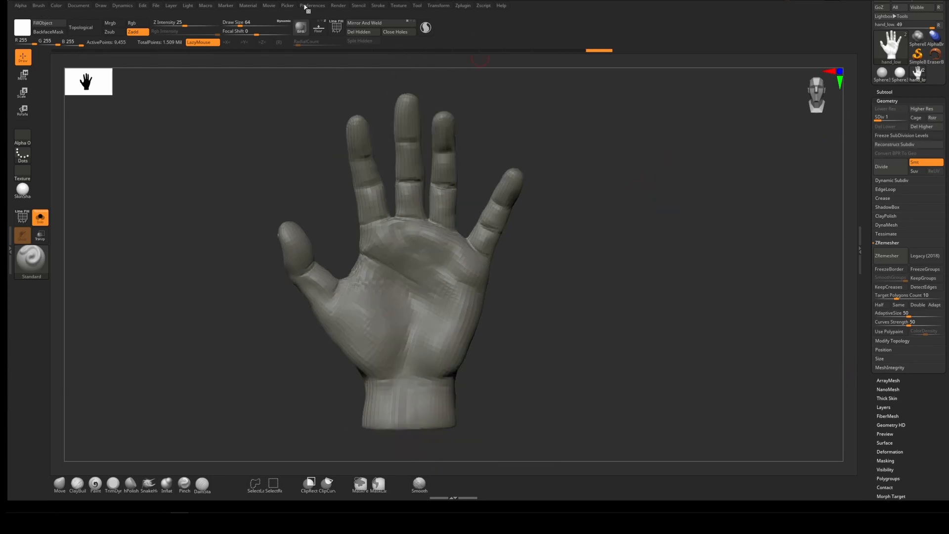
pyautogui.click(313, 5)
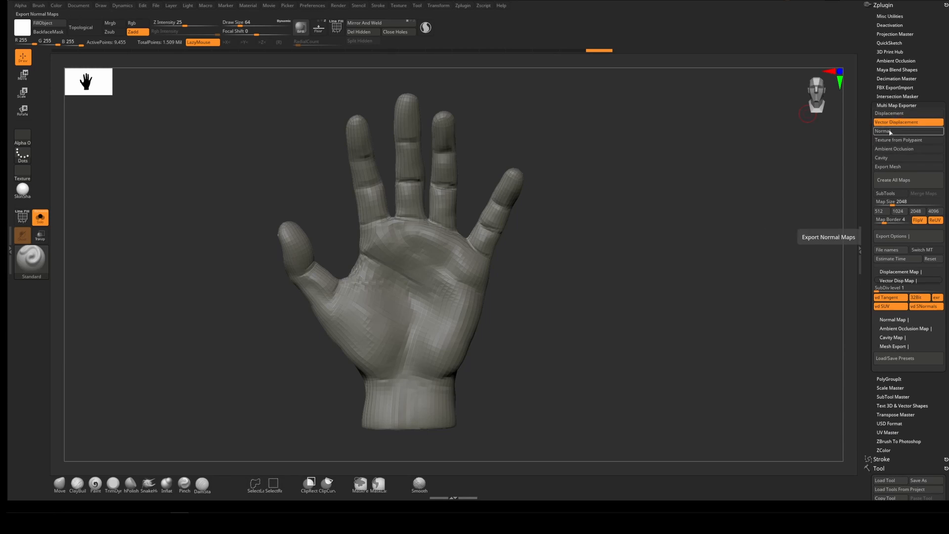
pyautogui.moveTo(906, 124)
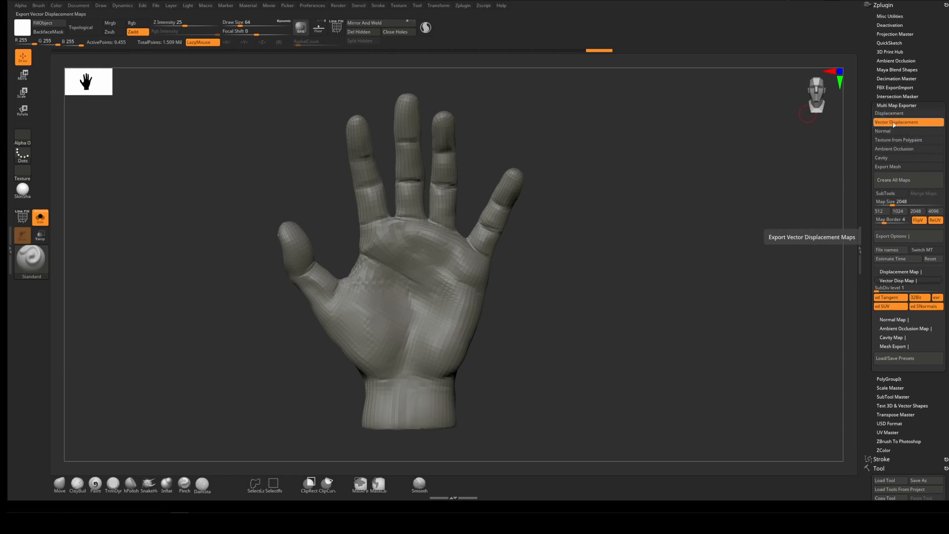
pyautogui.moveTo(884, 131)
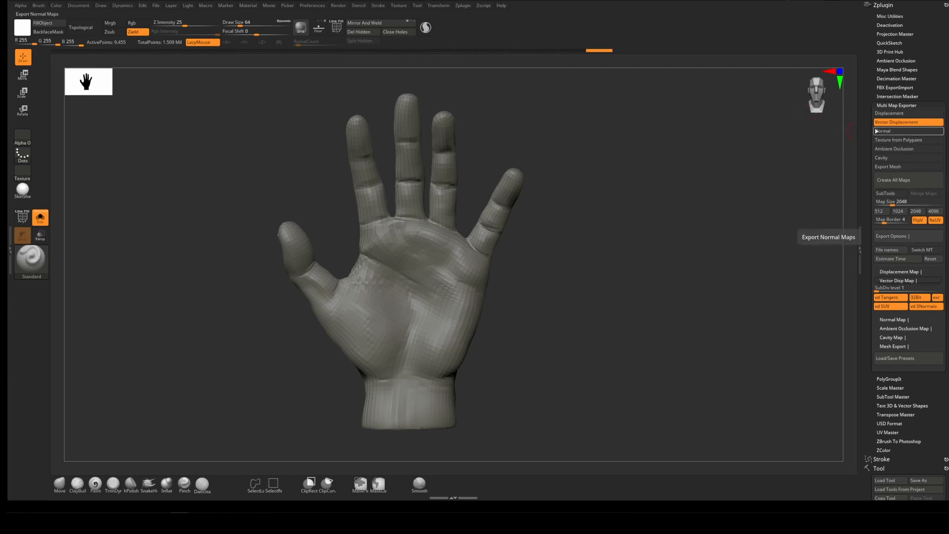
pyautogui.moveTo(908, 122)
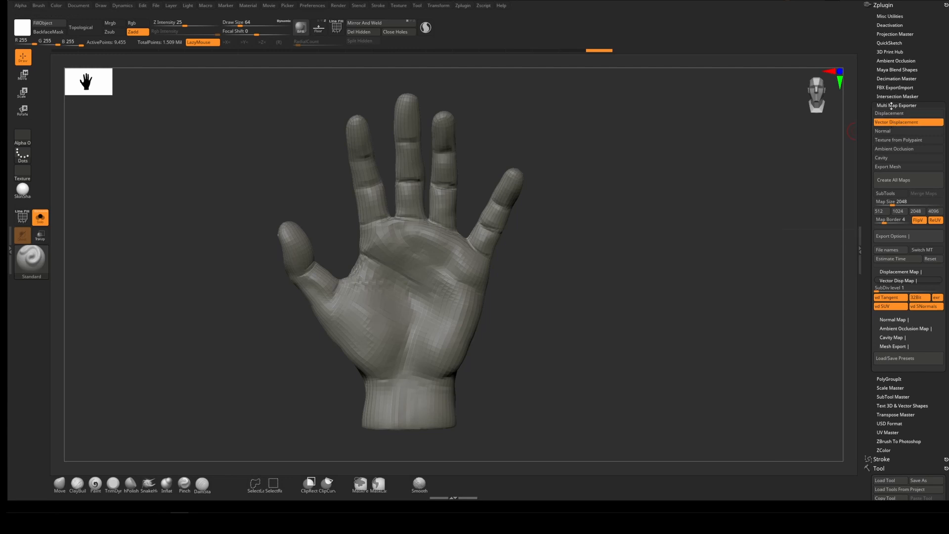
pyautogui.moveTo(908, 121)
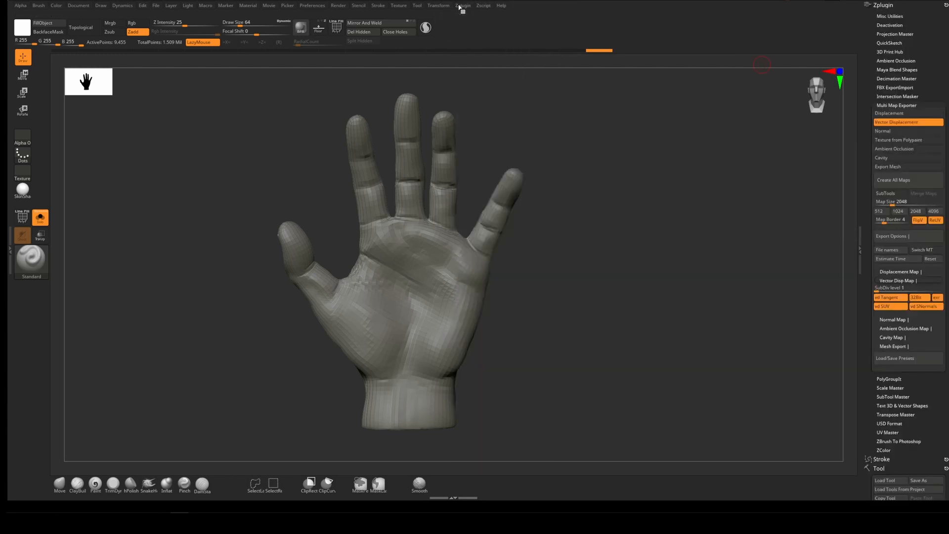
pyautogui.moveTo(890, 201)
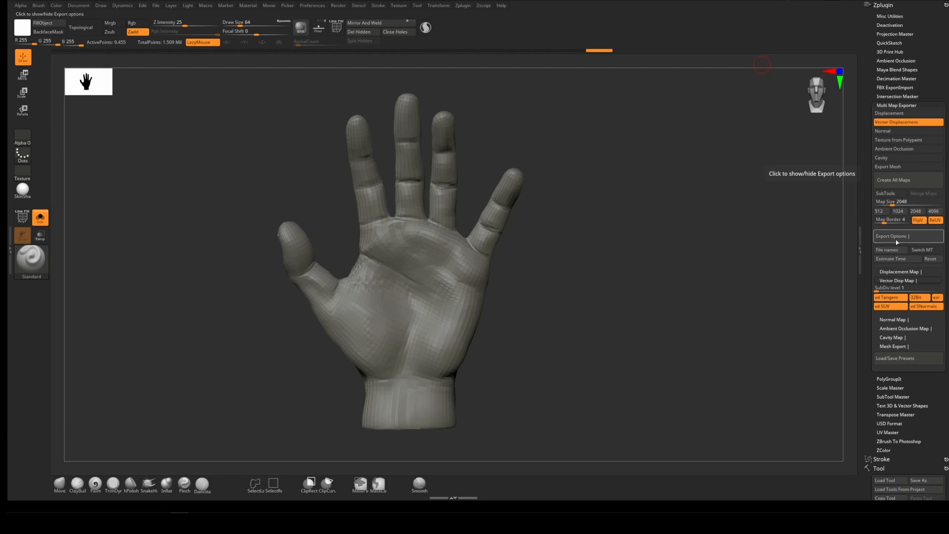
pyautogui.moveTo(924, 307)
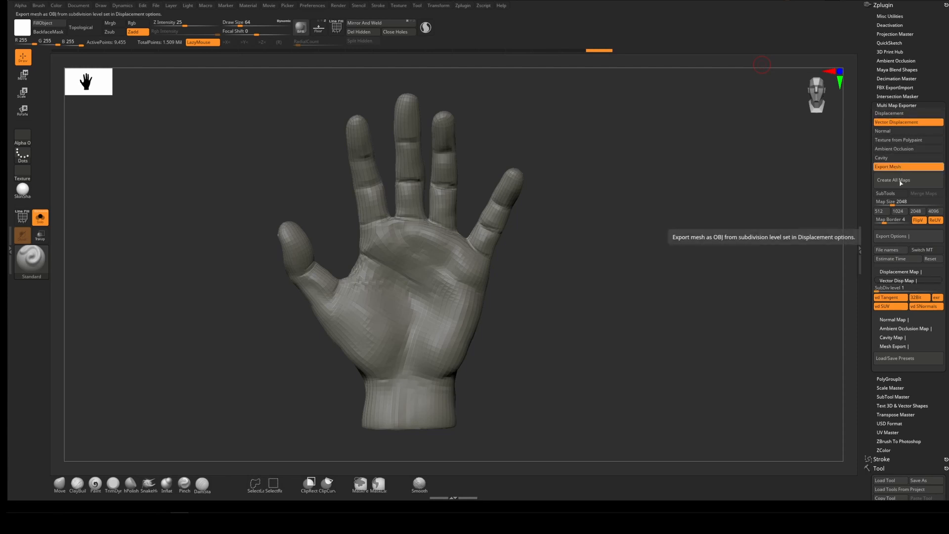
pyautogui.moveTo(900, 358)
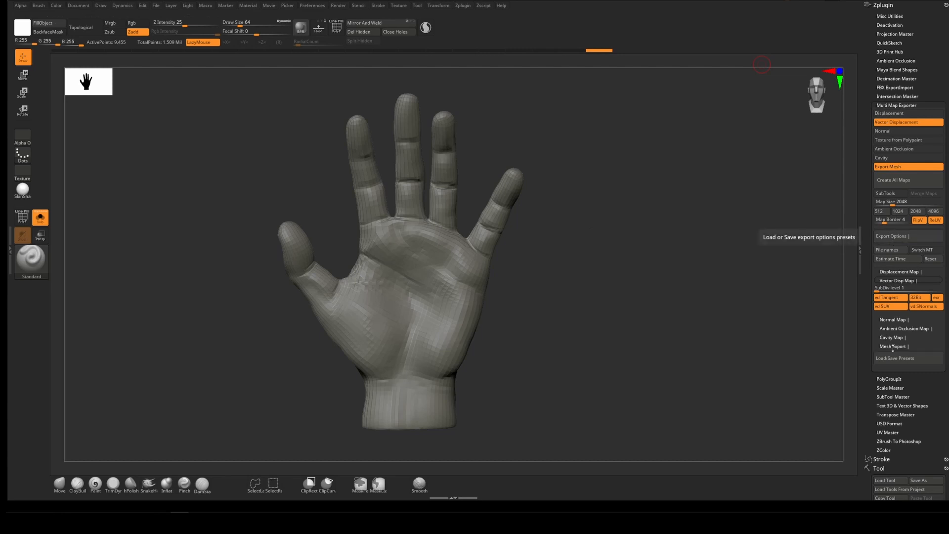
# Bake the vector displacement EXR and mesh as hand_low into the hand folder.
pyautogui.click(892, 346)
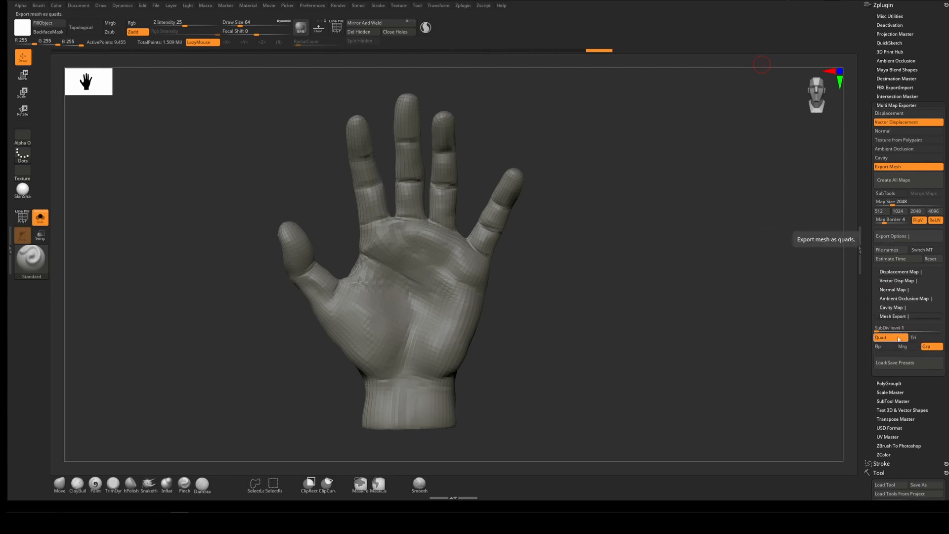
pyautogui.moveTo(932, 346)
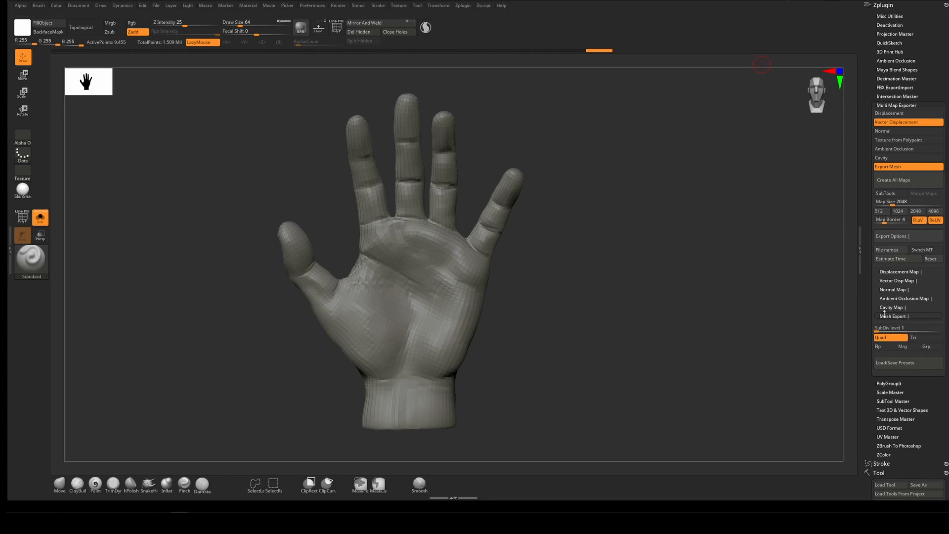
pyautogui.moveTo(893, 180)
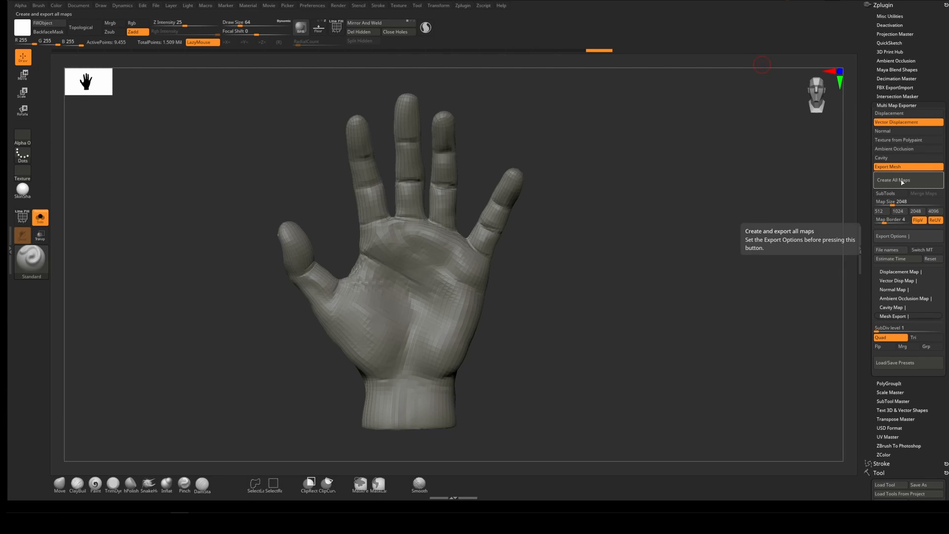
pyautogui.click(893, 180)
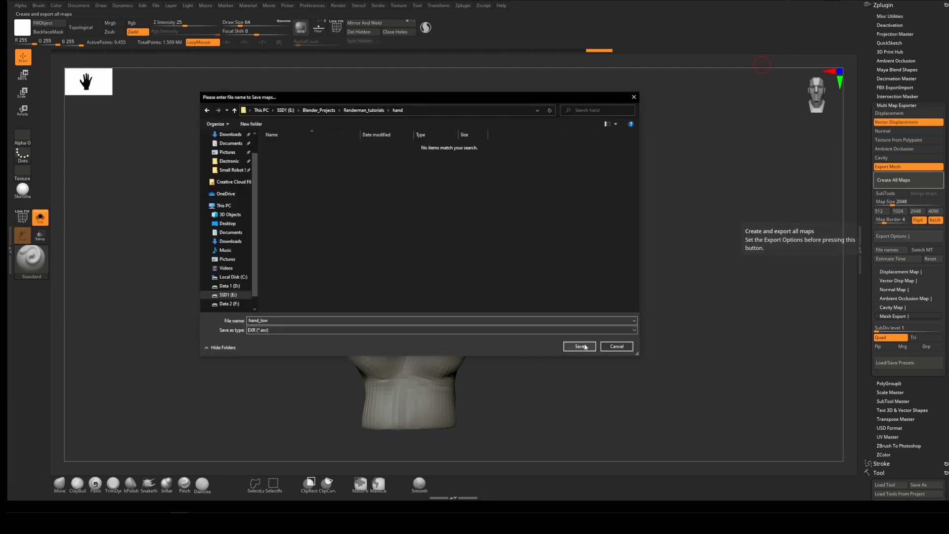
pyautogui.moveTo(357, 122)
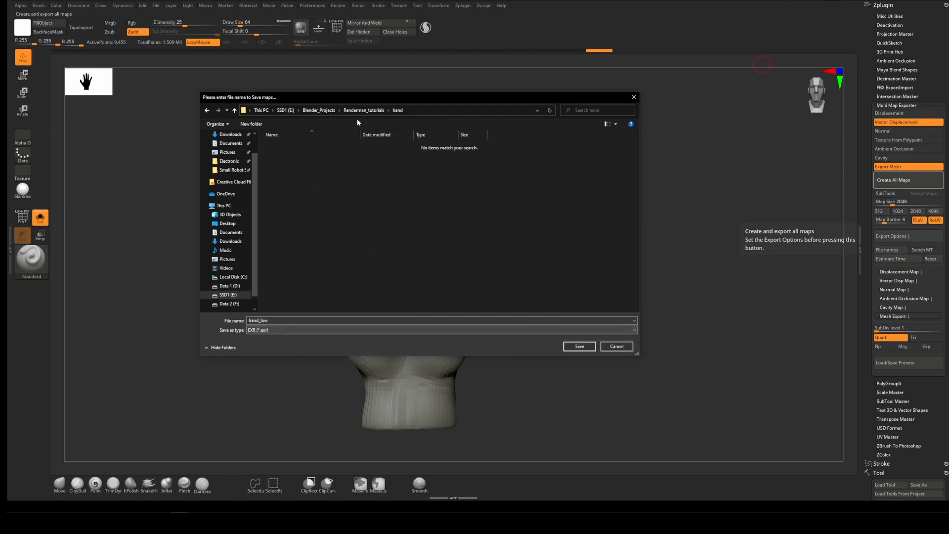
pyautogui.click(578, 345)
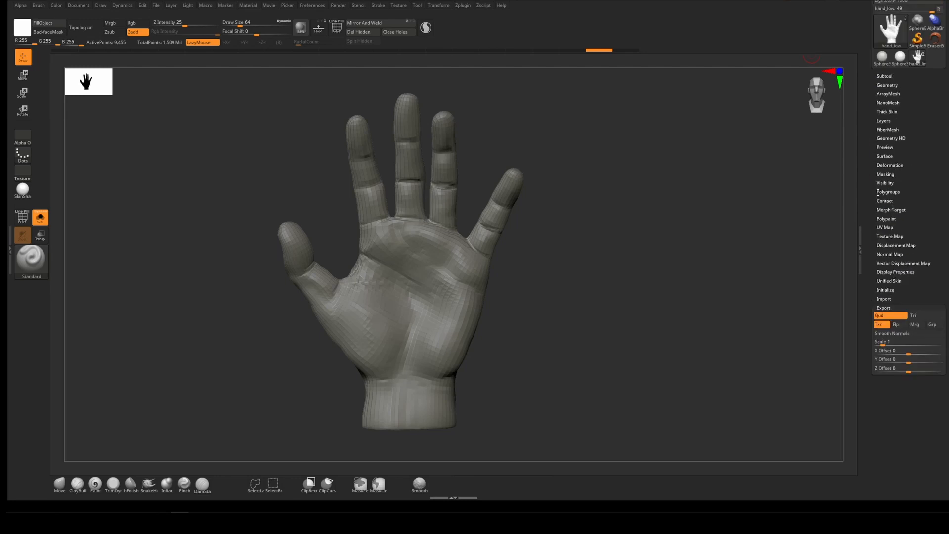
# Create a tangent-space normal map and export it as a hand_low TIFF in the hand folder.
pyautogui.click(890, 254)
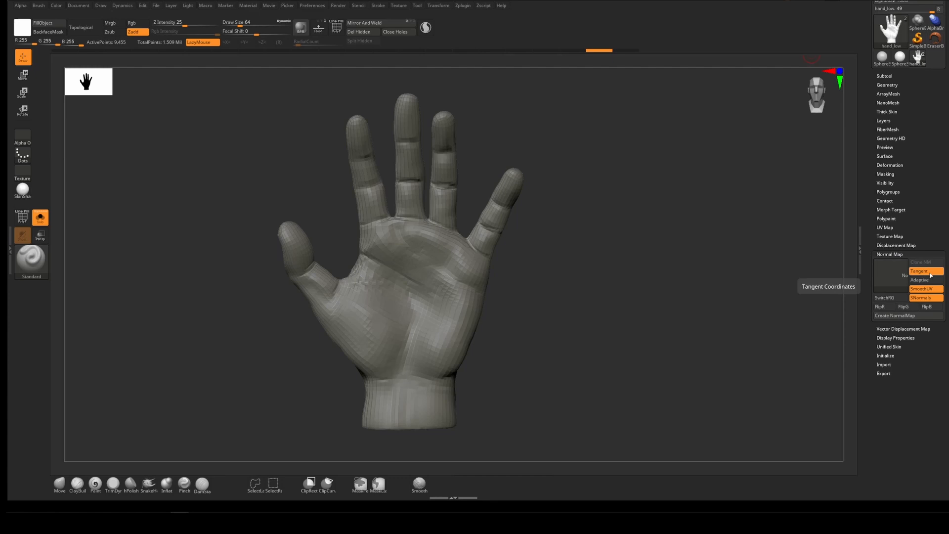
pyautogui.moveTo(921, 297)
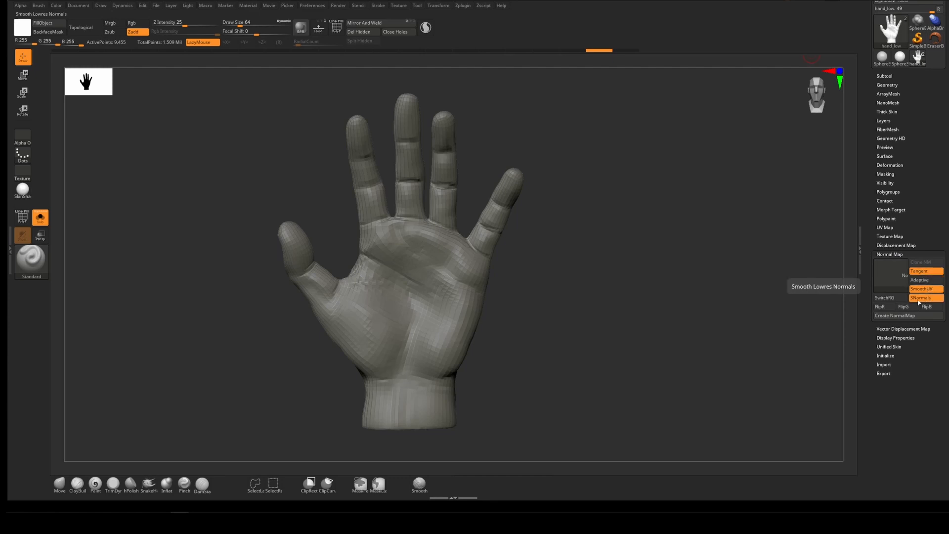
pyautogui.click(894, 315)
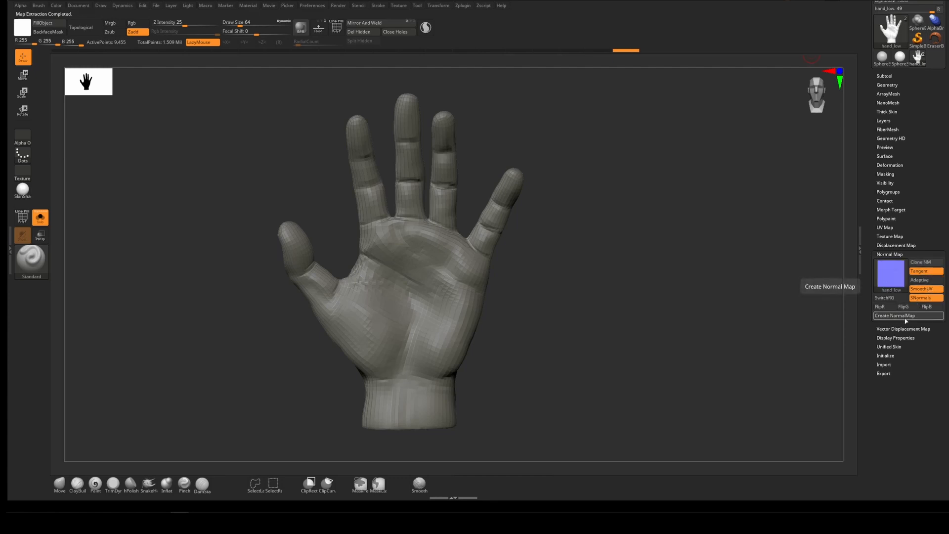
pyautogui.moveTo(920, 262)
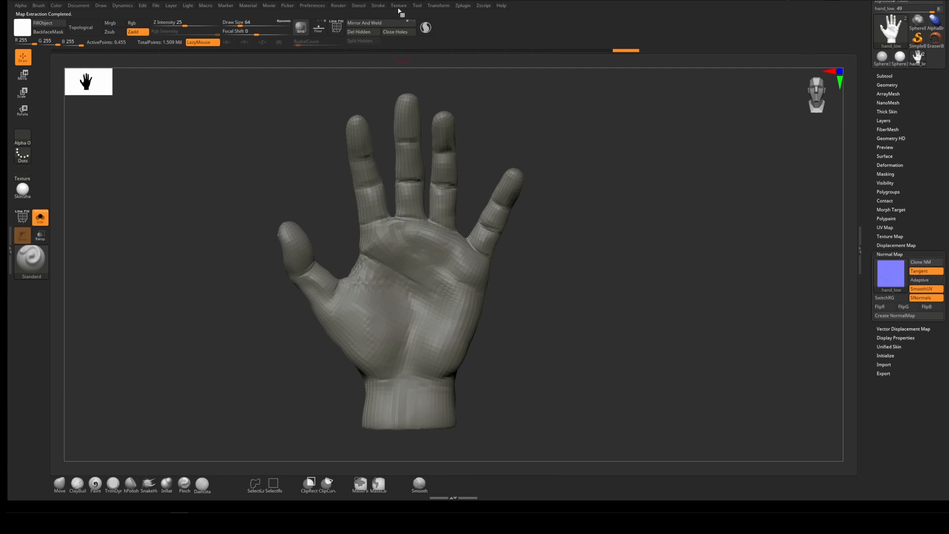
pyautogui.click(398, 5)
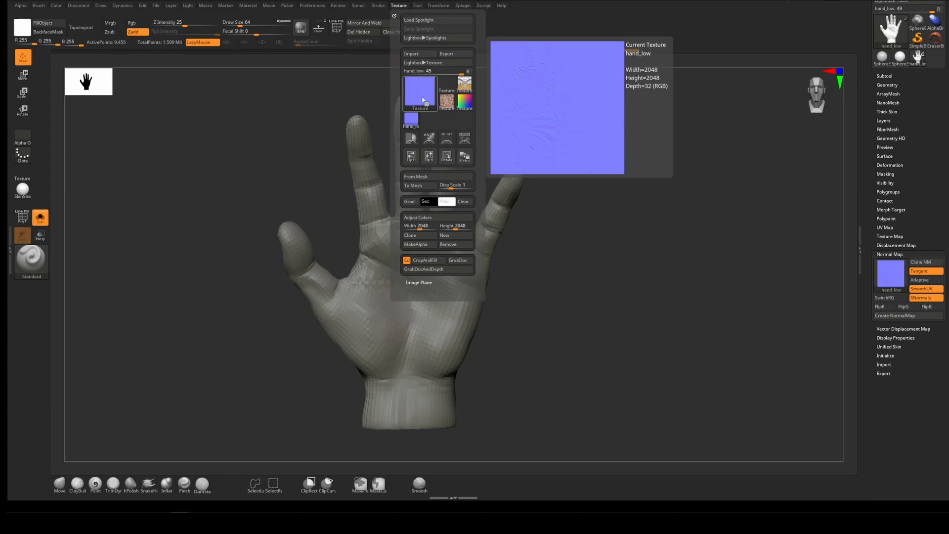
pyautogui.click(445, 54)
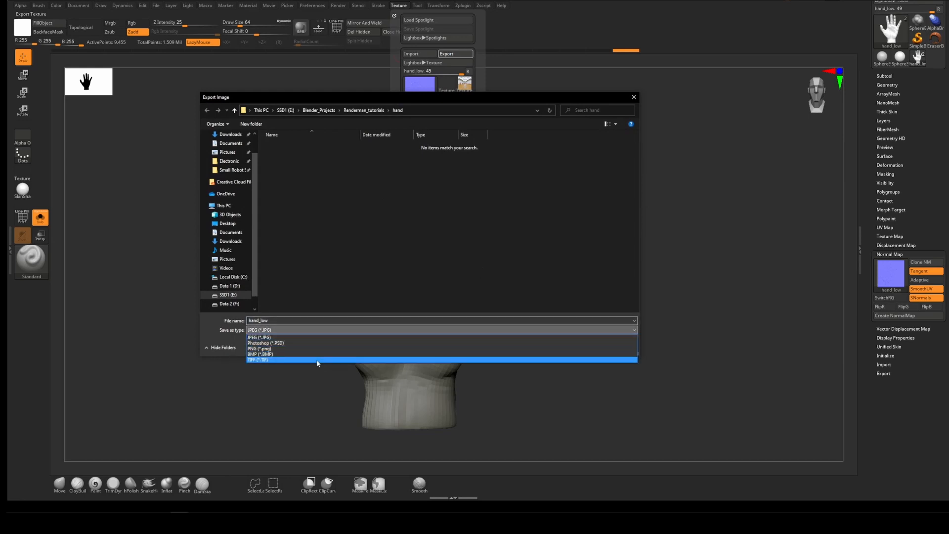
pyautogui.click(261, 359)
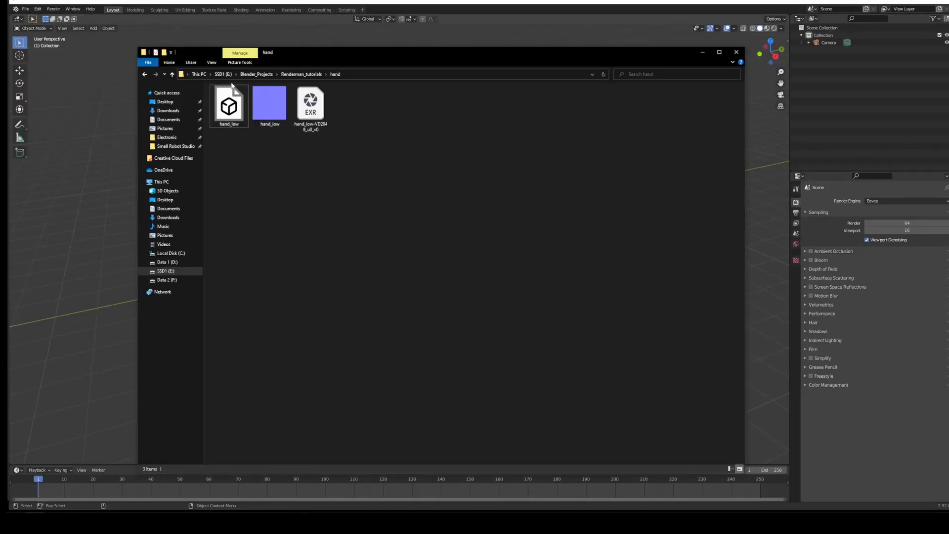
# Check the hand_low mesh, normal map TIFF and displacement EXR in Explorer.
pyautogui.click(270, 103)
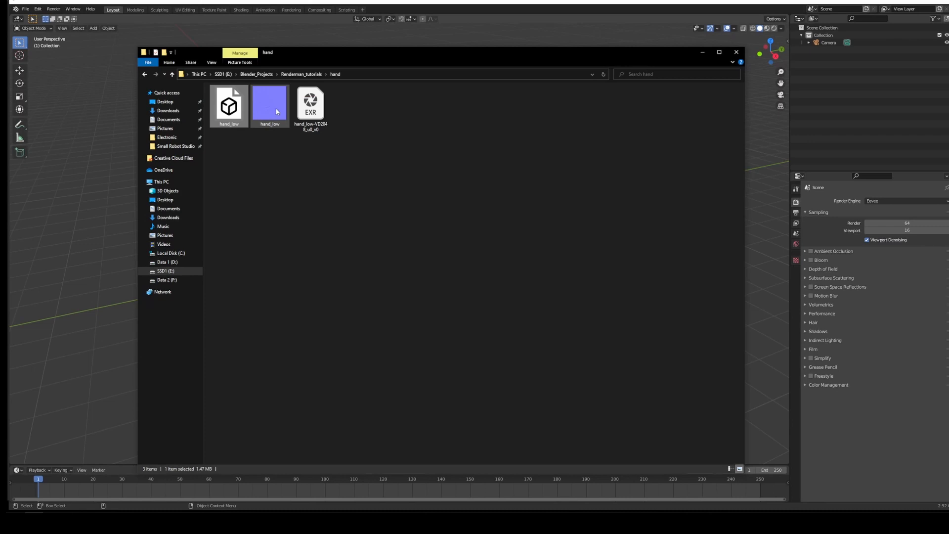
pyautogui.click(310, 106)
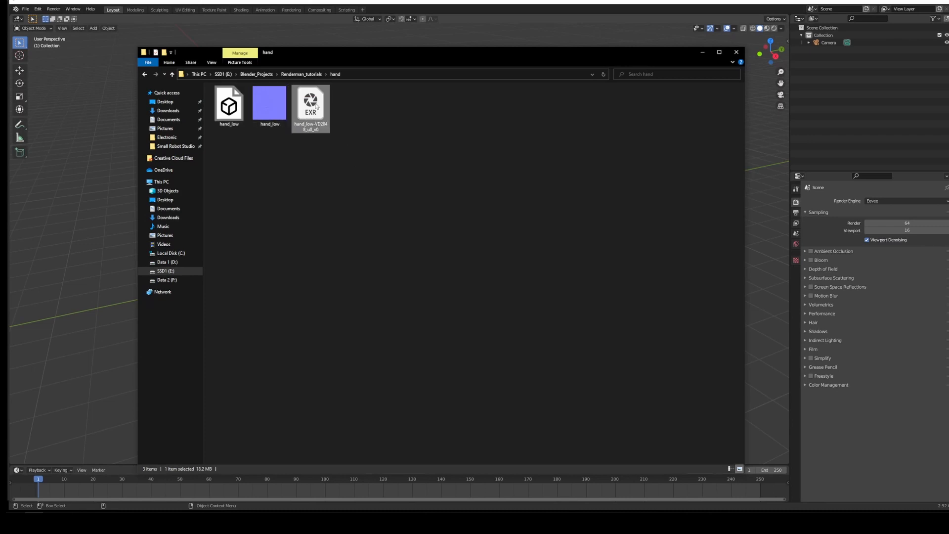
pyautogui.click(269, 102)
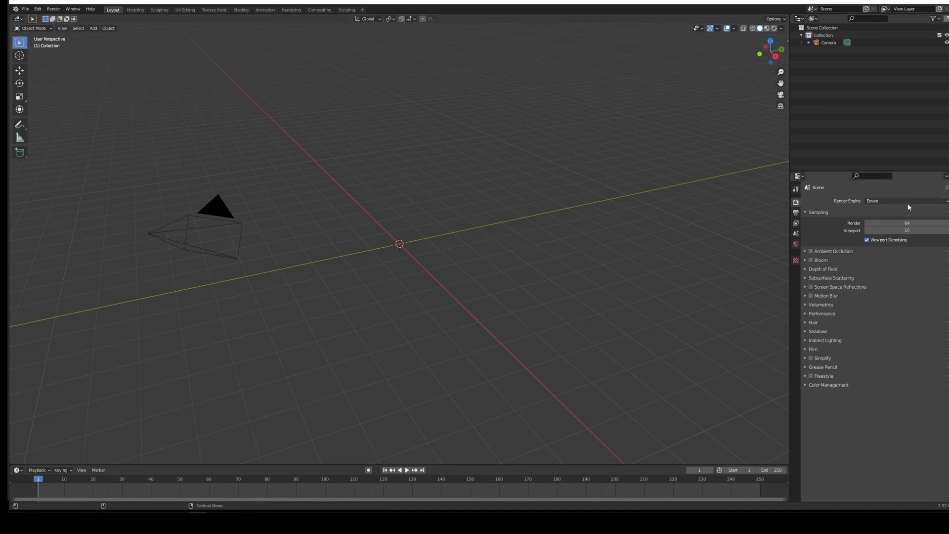
# Set Blender's render engine to RenderMan and import hand_low.obj as a Wavefront OBJ.
pyautogui.click(901, 200)
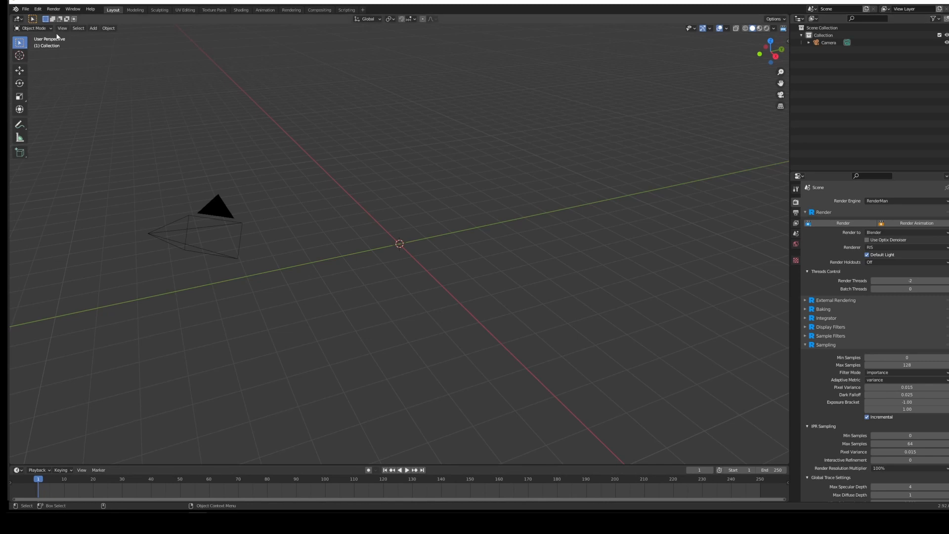
pyautogui.click(25, 8)
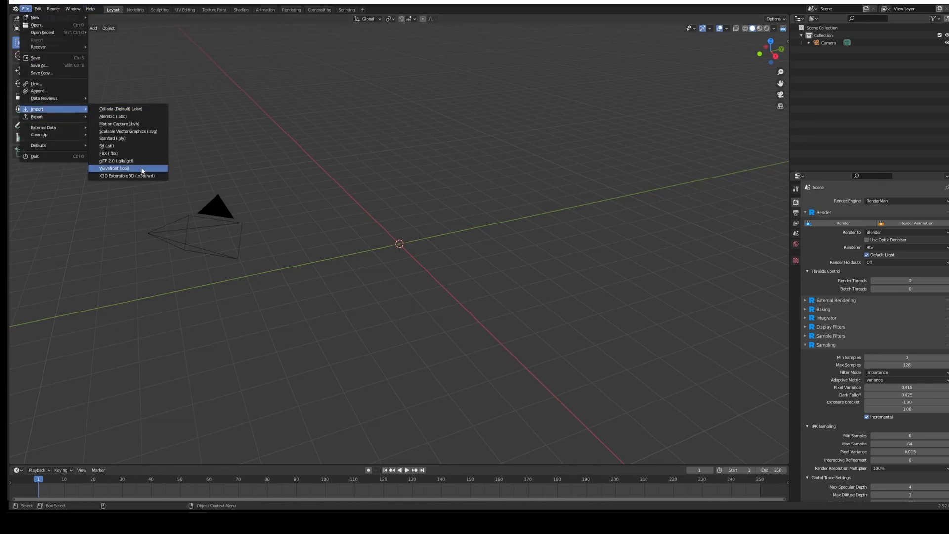
pyautogui.click(114, 167)
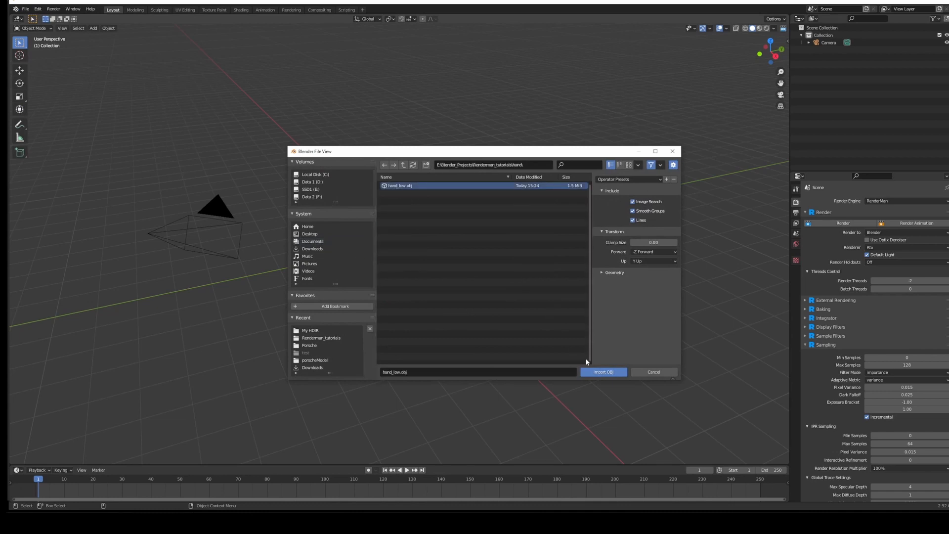
pyautogui.click(603, 372)
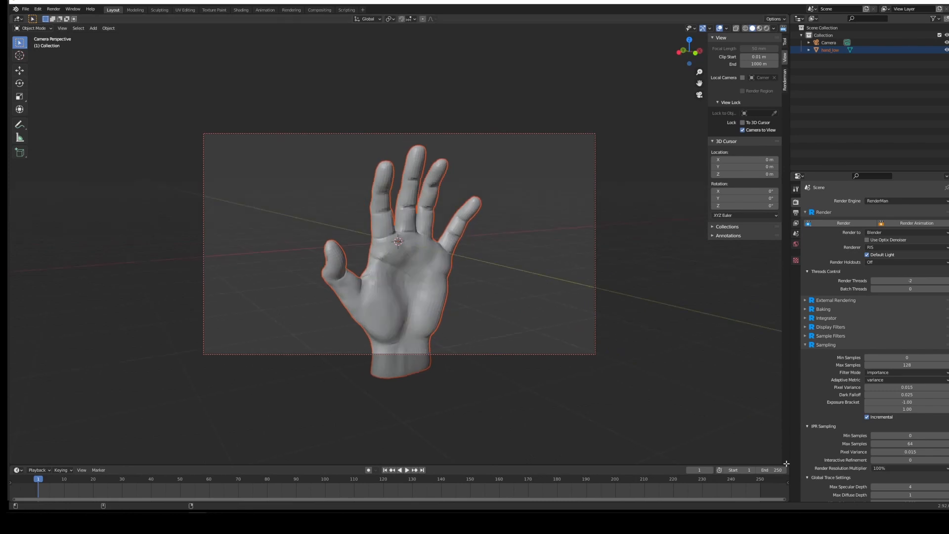
pyautogui.moveTo(785, 461)
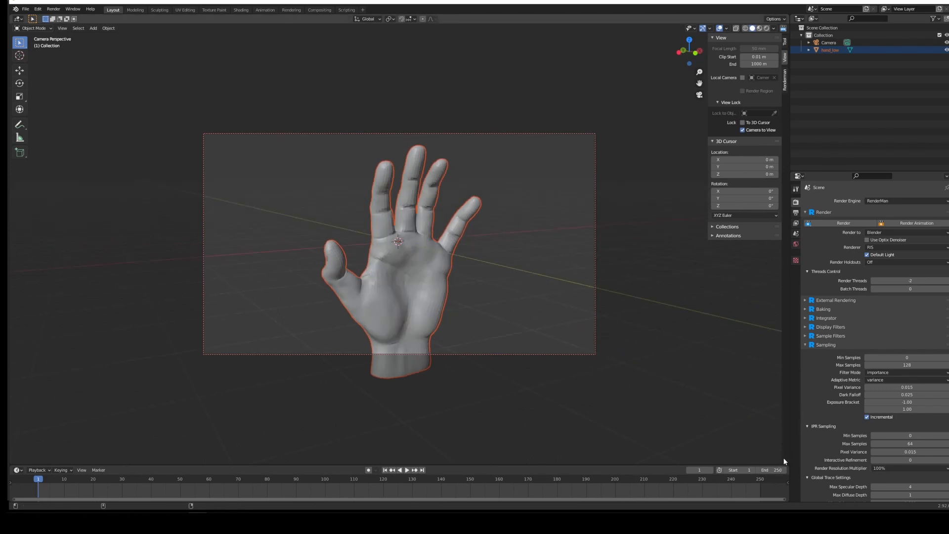
pyautogui.moveTo(786, 461)
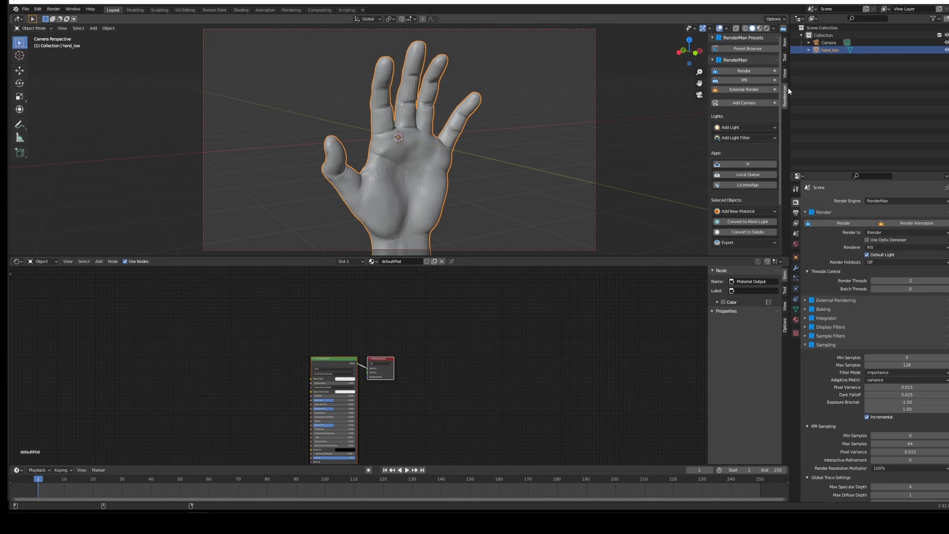
pyautogui.moveTo(739, 146)
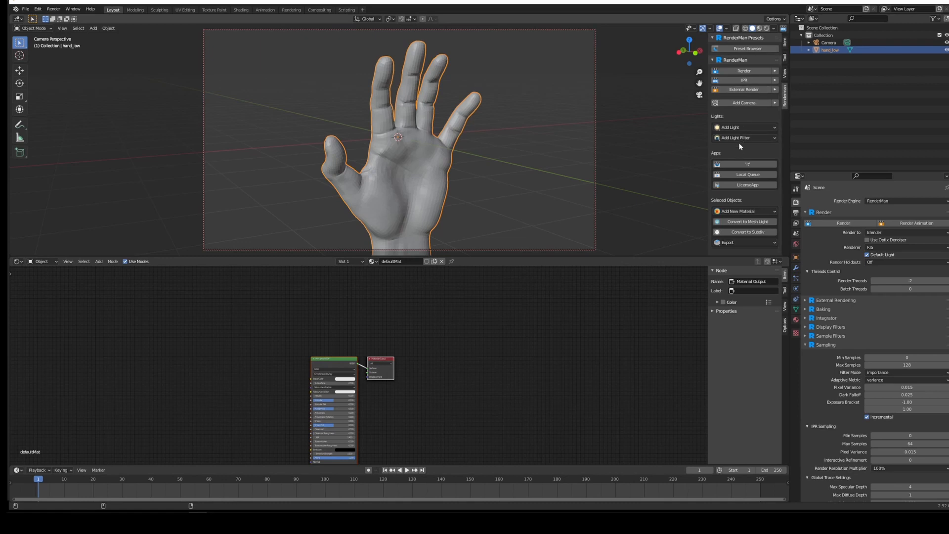
# Add a PxrRectLight from the RenderMan sidebar's light list.
pyautogui.click(744, 127)
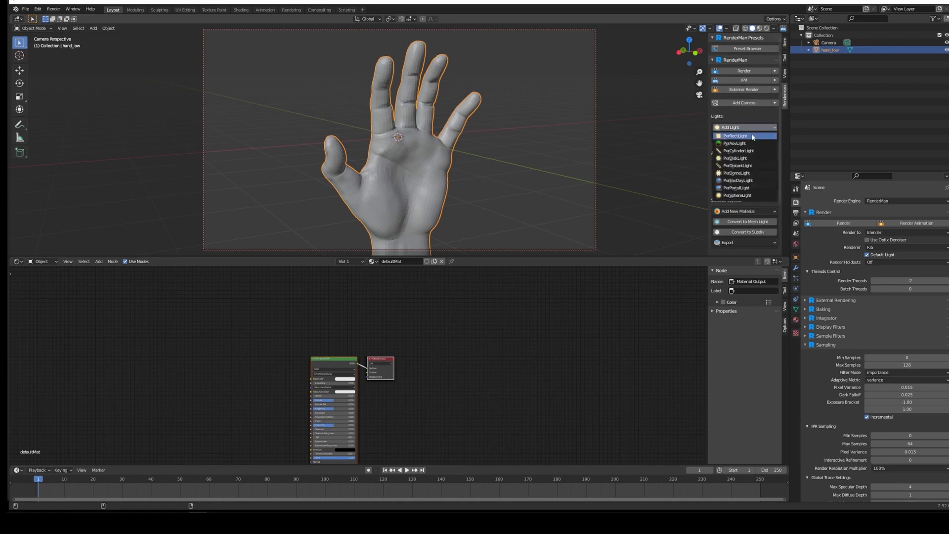
pyautogui.click(735, 135)
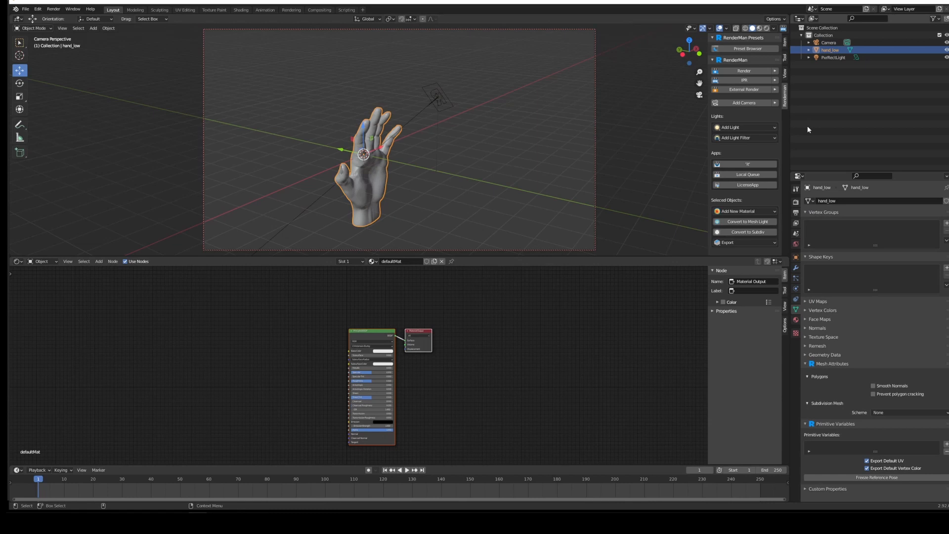
# Assign a new PxrSurface material to the hand and begin saving into the hand folder.
pyautogui.click(744, 211)
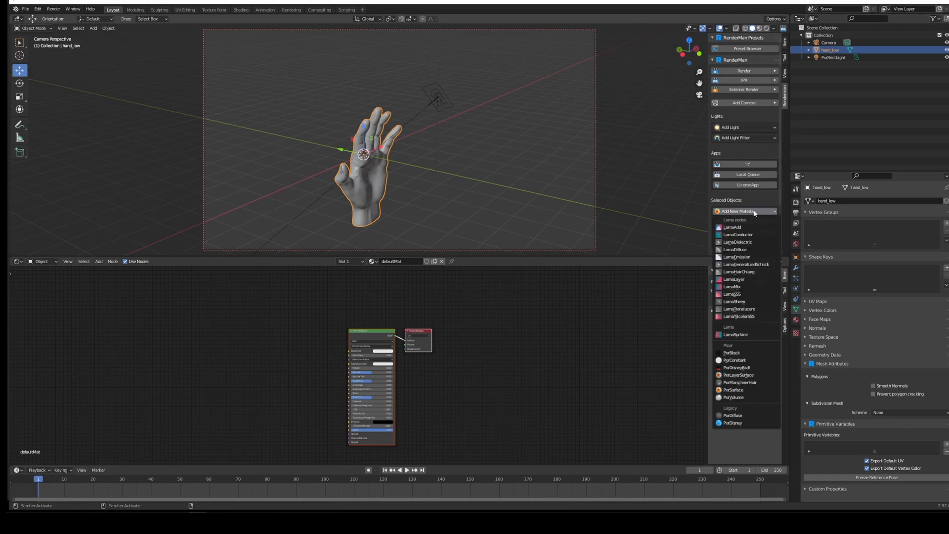
pyautogui.moveTo(739, 375)
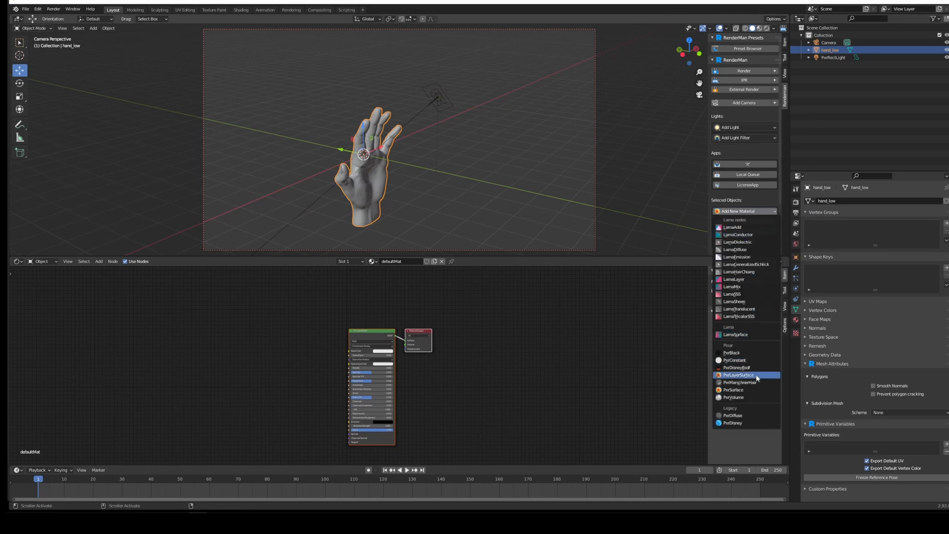
pyautogui.click(733, 390)
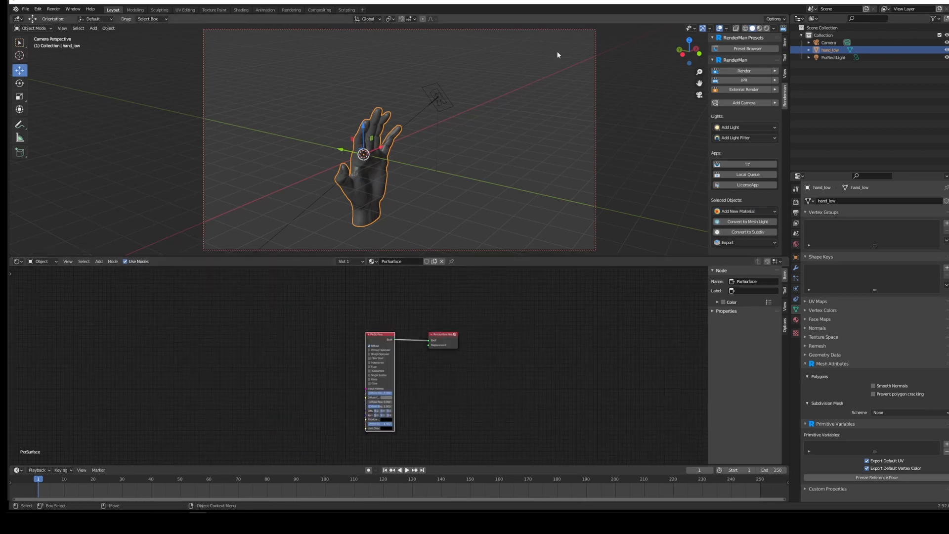
pyautogui.moveTo(515, 13)
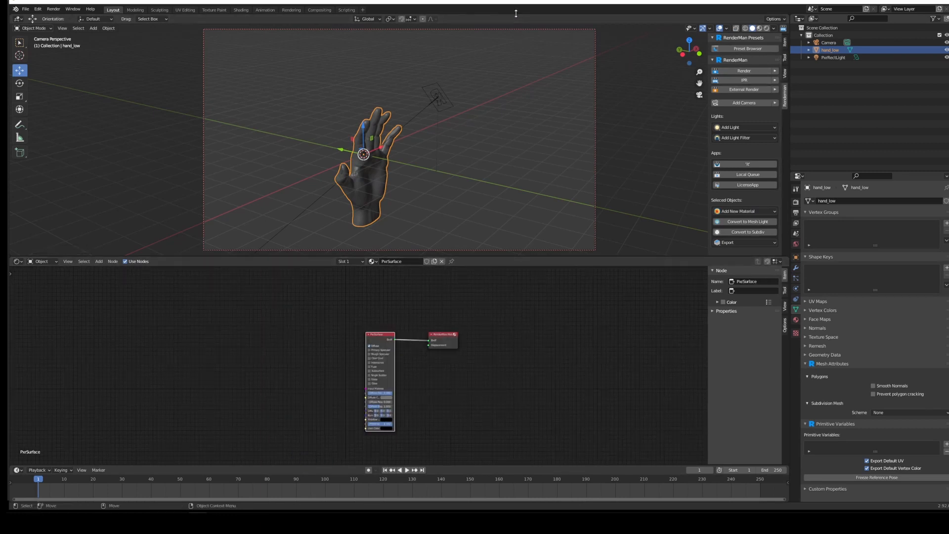
pyautogui.click(25, 9)
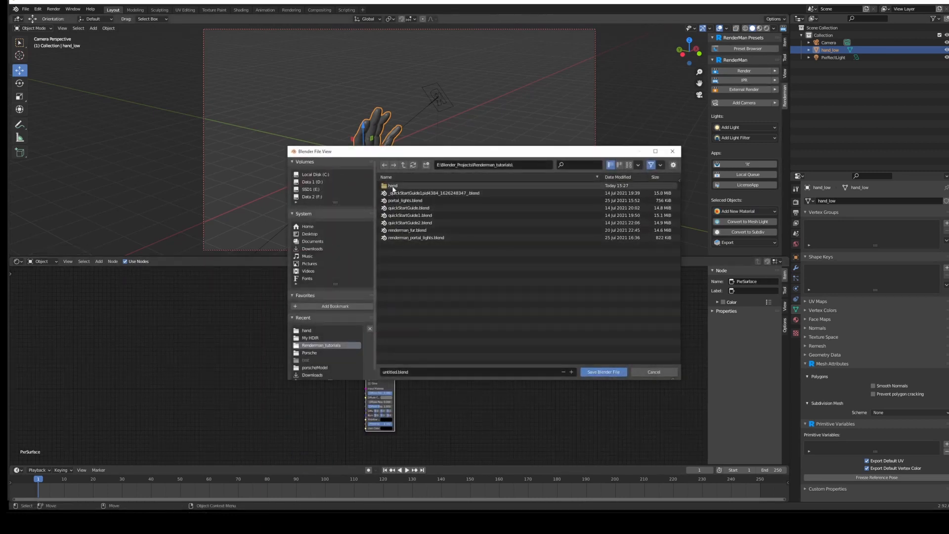
pyautogui.click(603, 372)
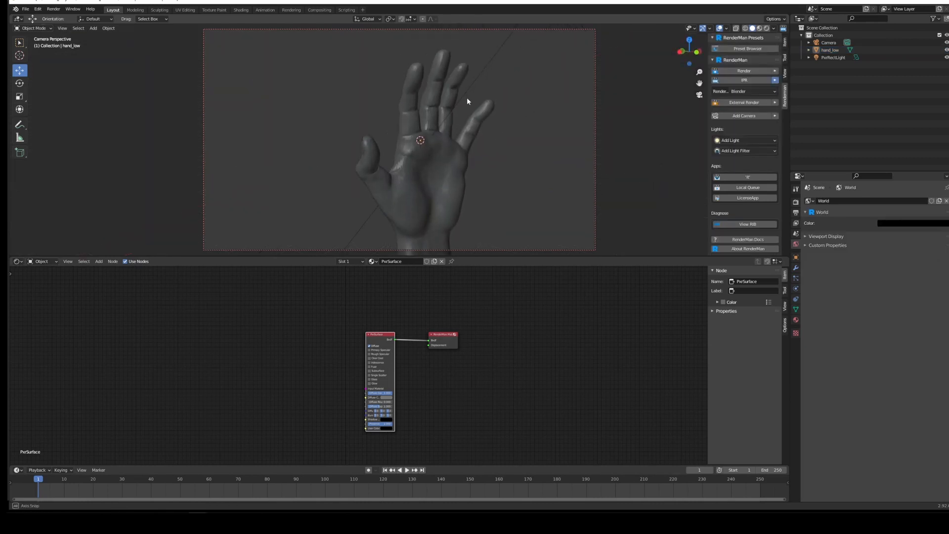
# Give hand_low a Subdivision Surface modifier from the Modifier properties.
pyautogui.click(743, 80)
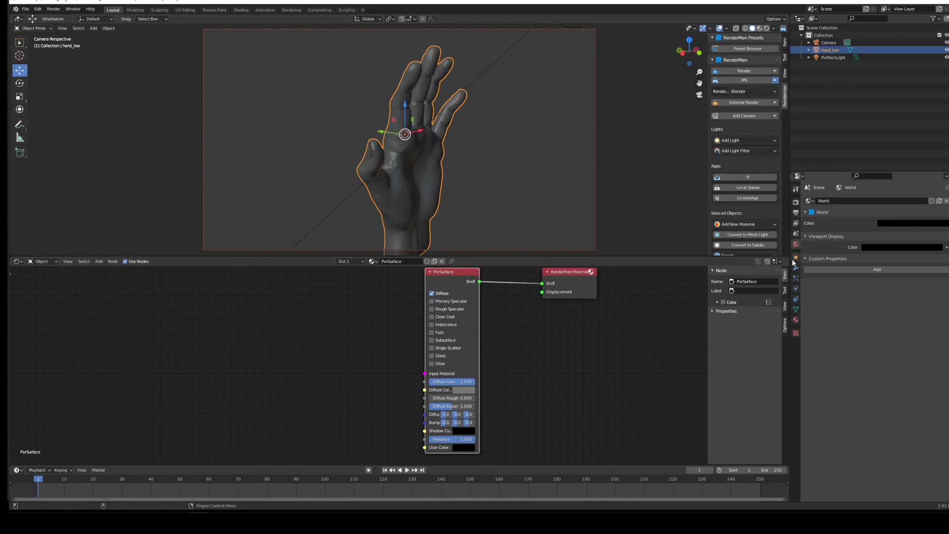
pyautogui.click(795, 203)
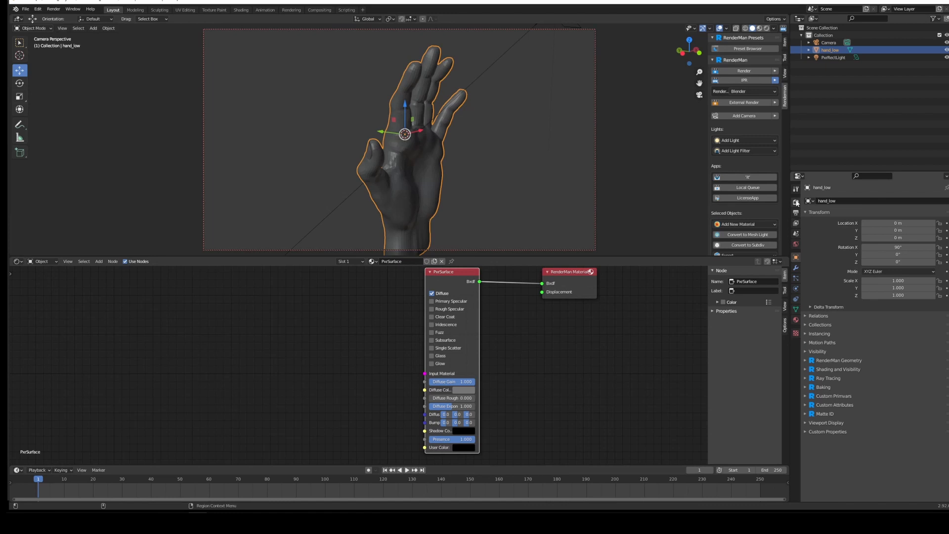
pyautogui.click(817, 200)
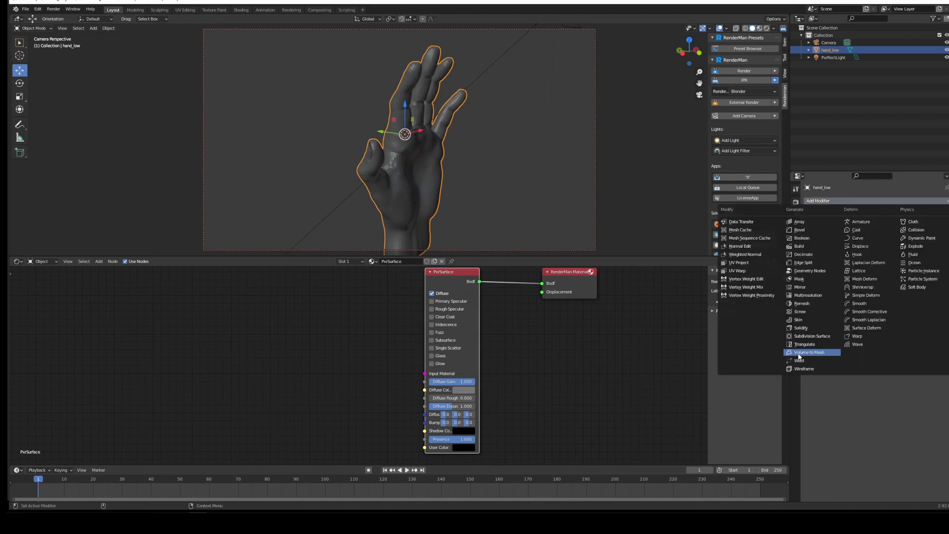
pyautogui.click(811, 336)
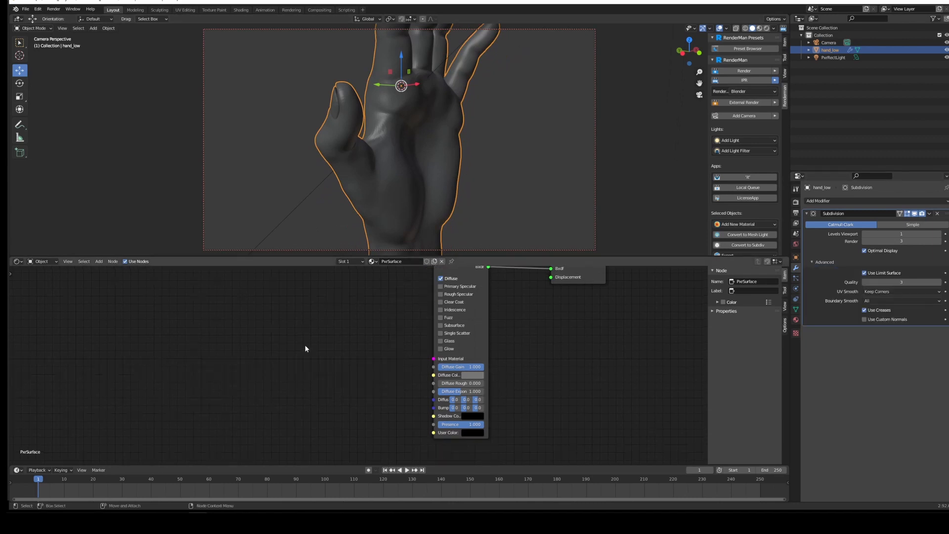
# Add a PxrNormalMap node with hand_low_NM.tif as its image file.
pyautogui.click(305, 348)
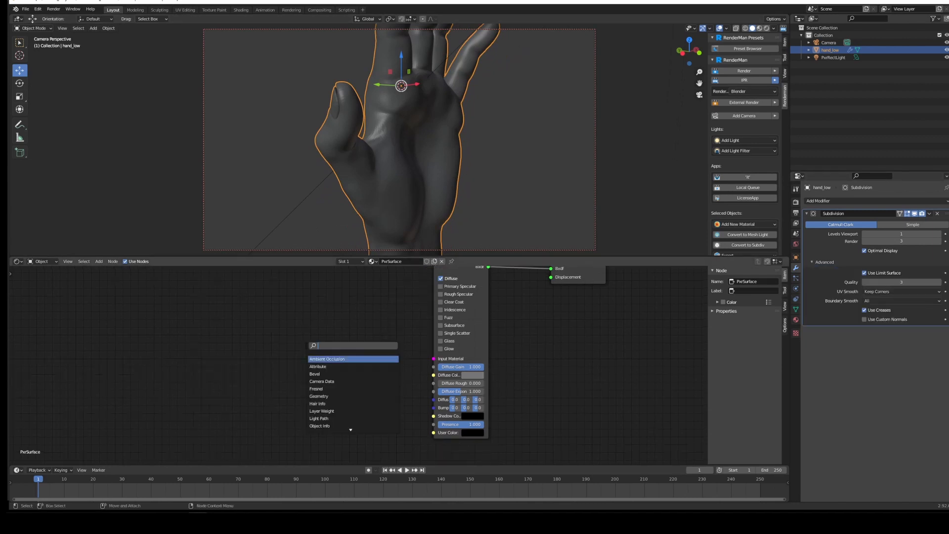
pyautogui.click(332, 350)
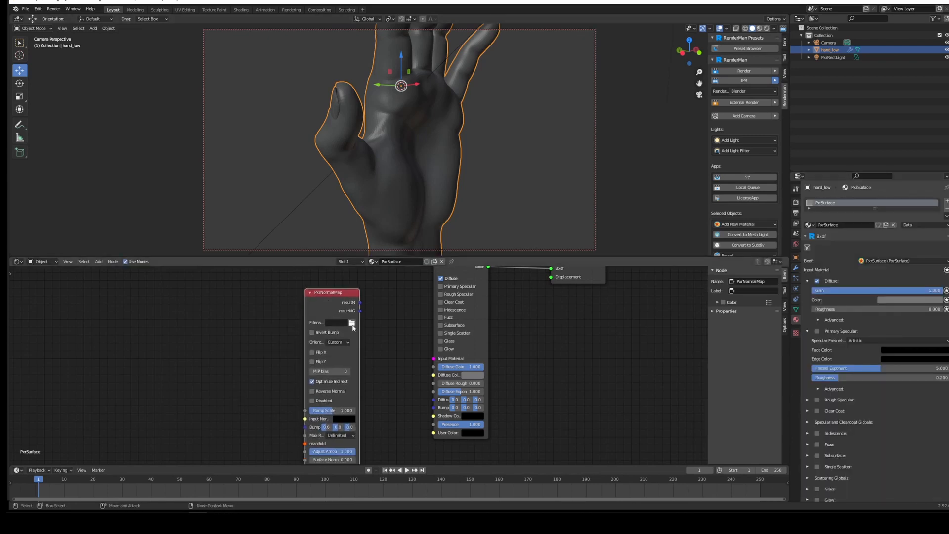
pyautogui.click(352, 322)
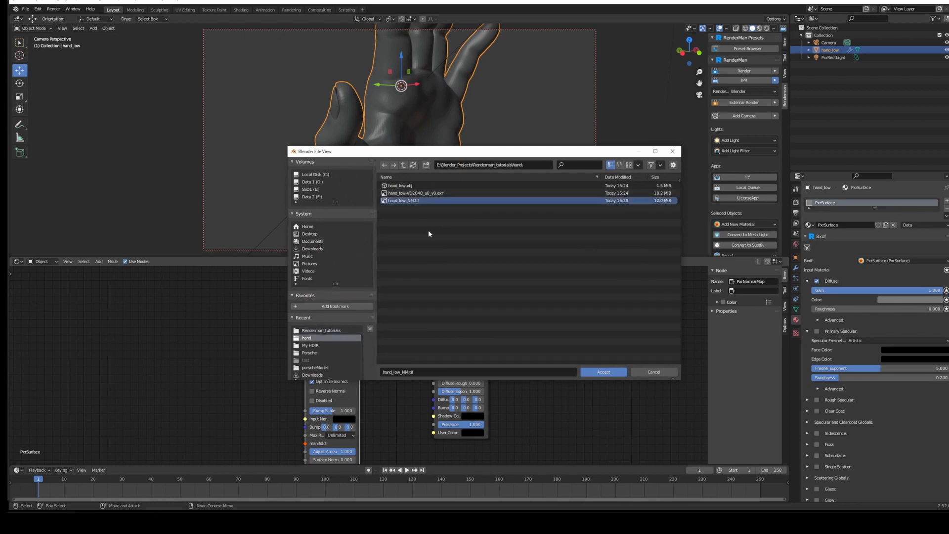
pyautogui.click(603, 372)
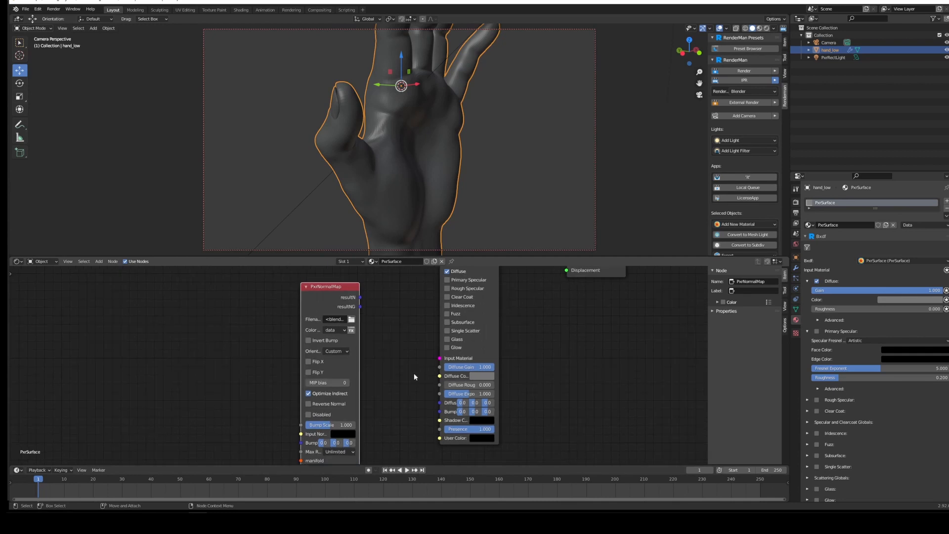
pyautogui.moveTo(360, 301)
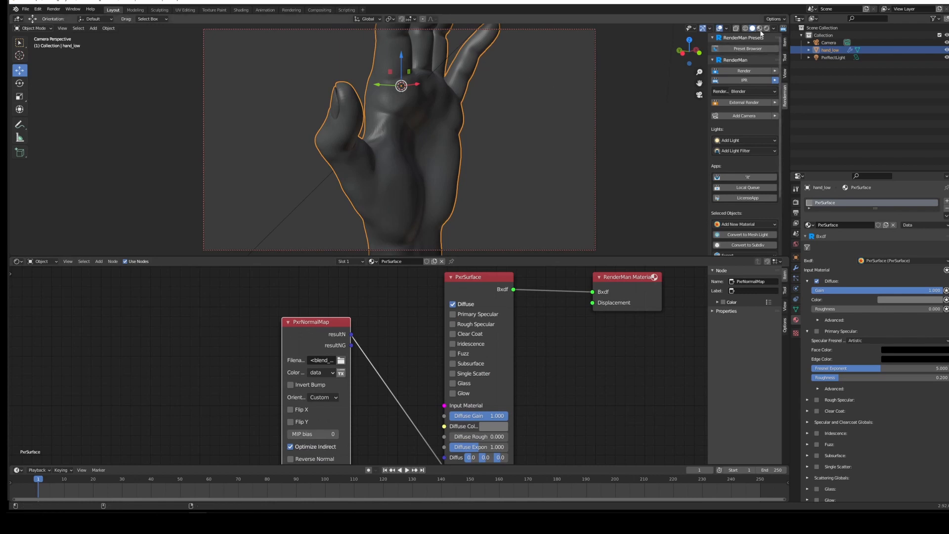
# Preview the hand with IPR, then reload the normal map as hand_low_NM_data_filmic.tif.tex.
pyautogui.click(744, 81)
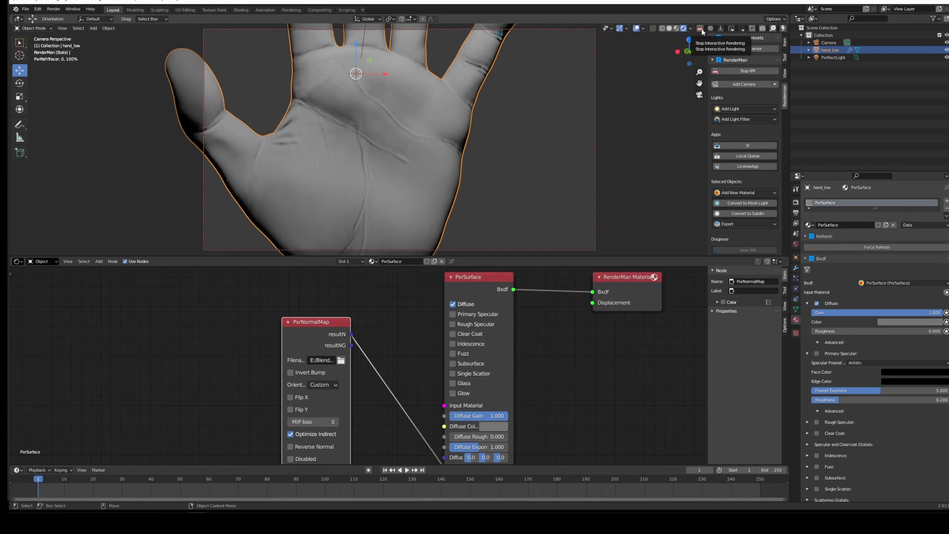
pyautogui.click(749, 71)
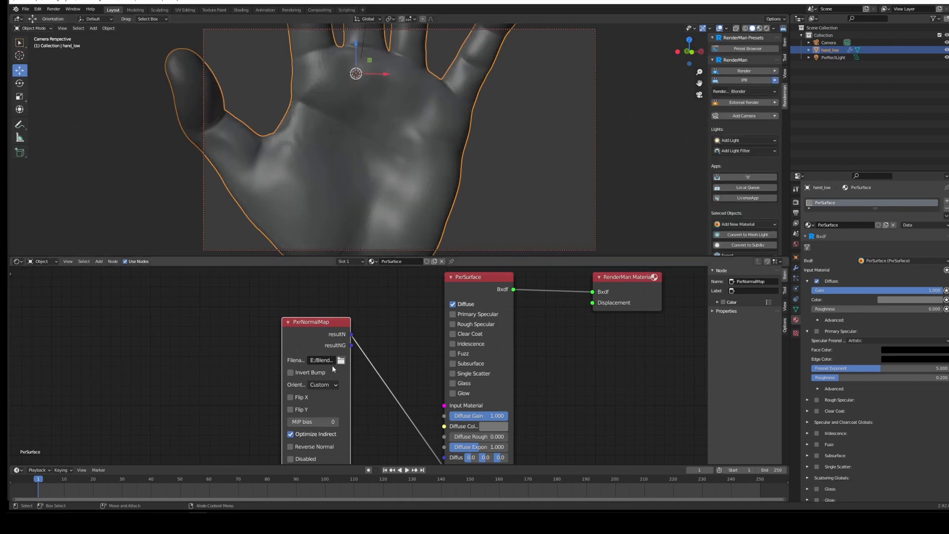
pyautogui.click(340, 361)
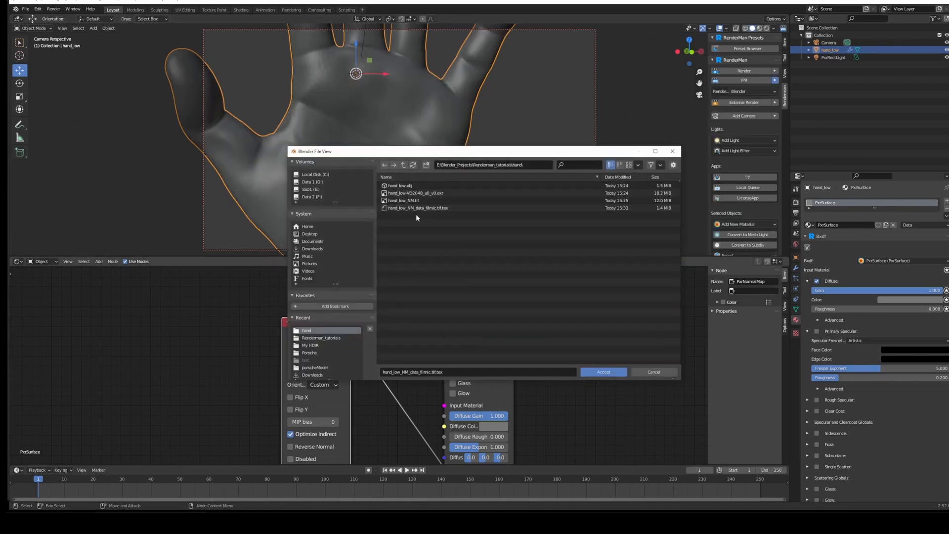
pyautogui.click(417, 208)
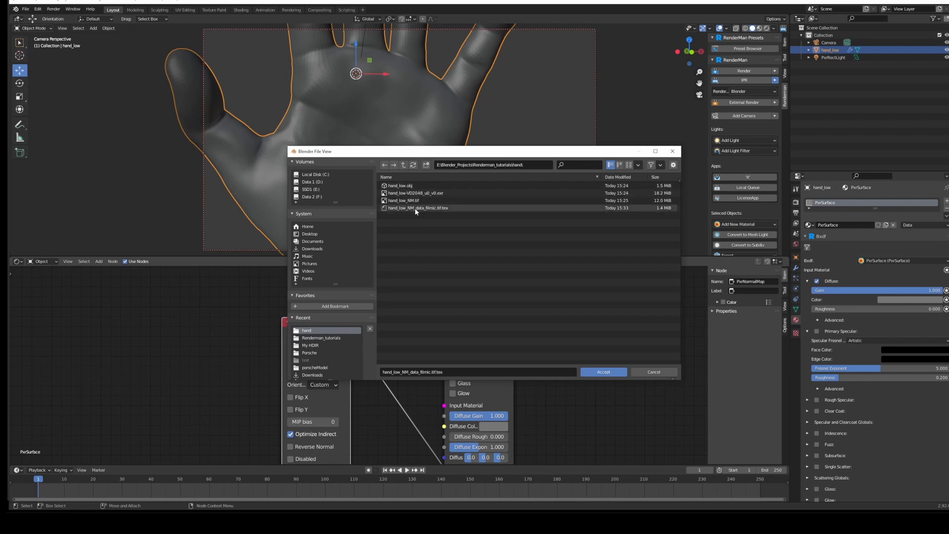
pyautogui.click(418, 208)
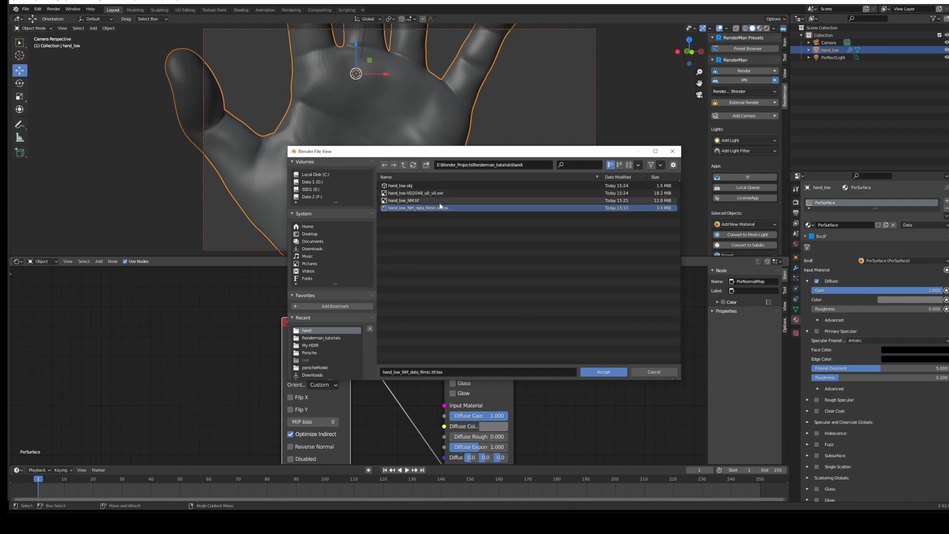
pyautogui.click(602, 372)
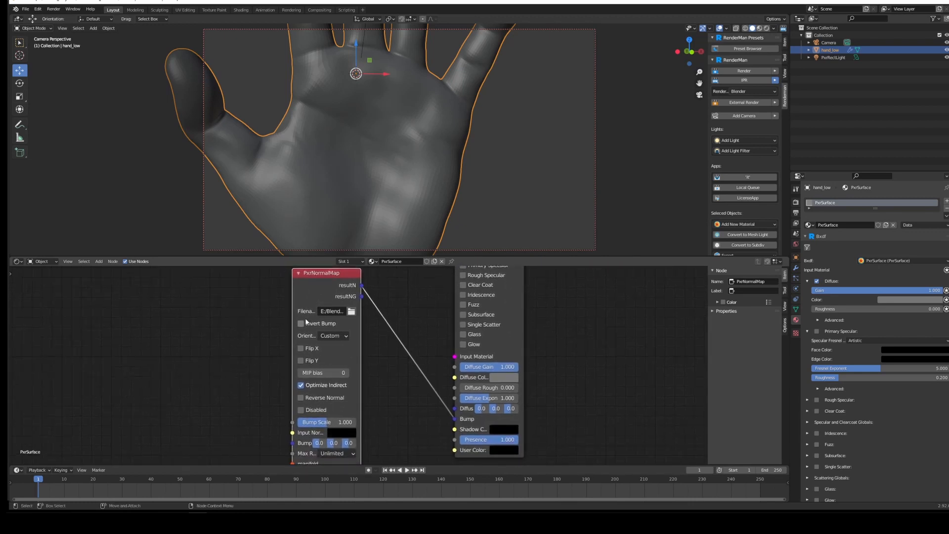
# Enable Invert Bump and Flip Y on PxrNormalMap and check palm creases in IPR.
pyautogui.click(301, 323)
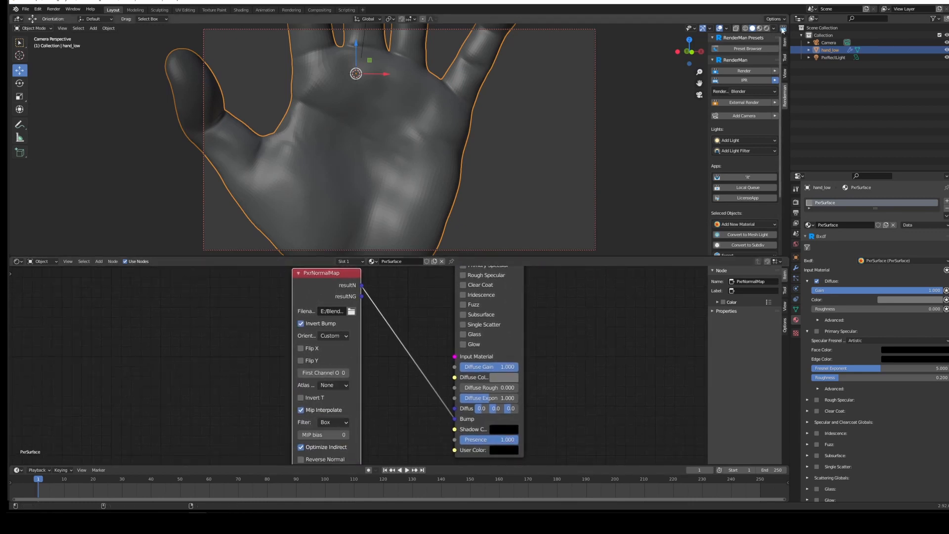
pyautogui.click(744, 81)
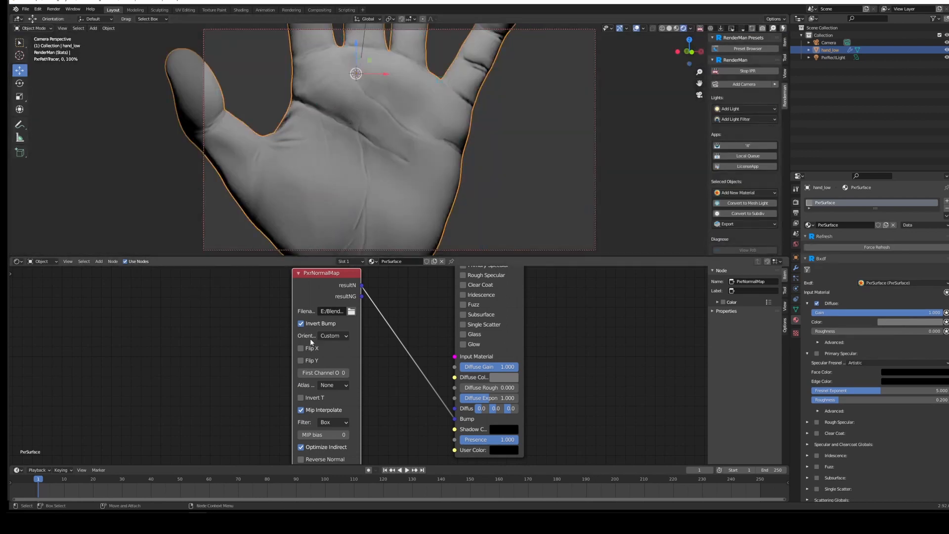
pyautogui.click(301, 360)
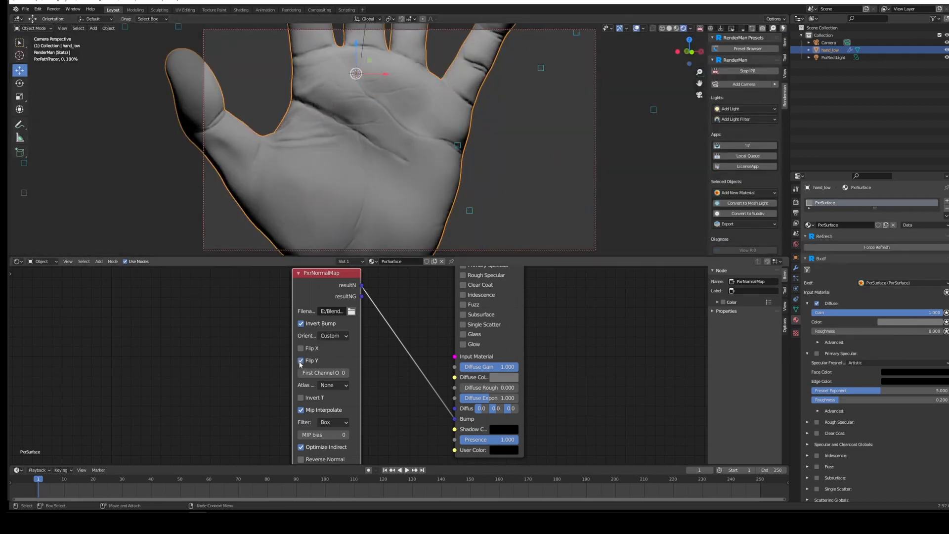
pyautogui.click(301, 324)
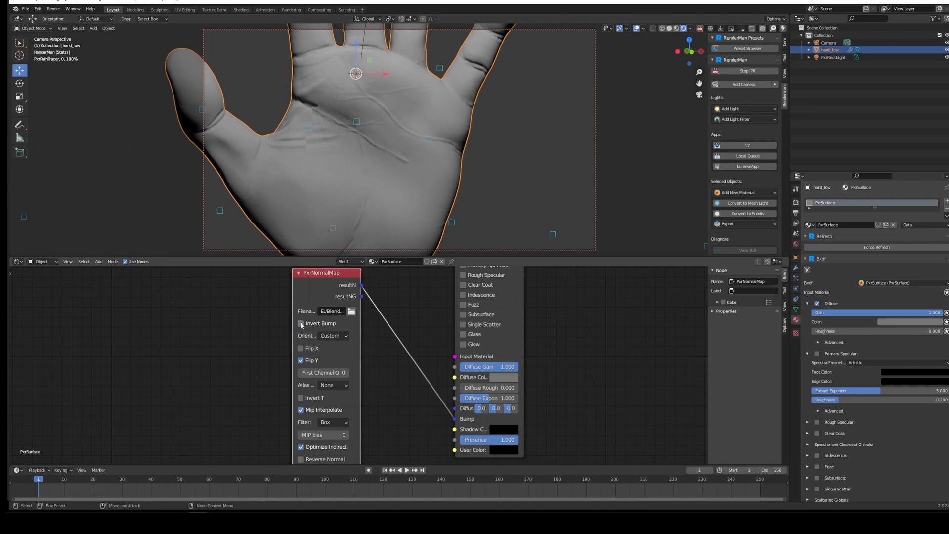
pyautogui.click(301, 323)
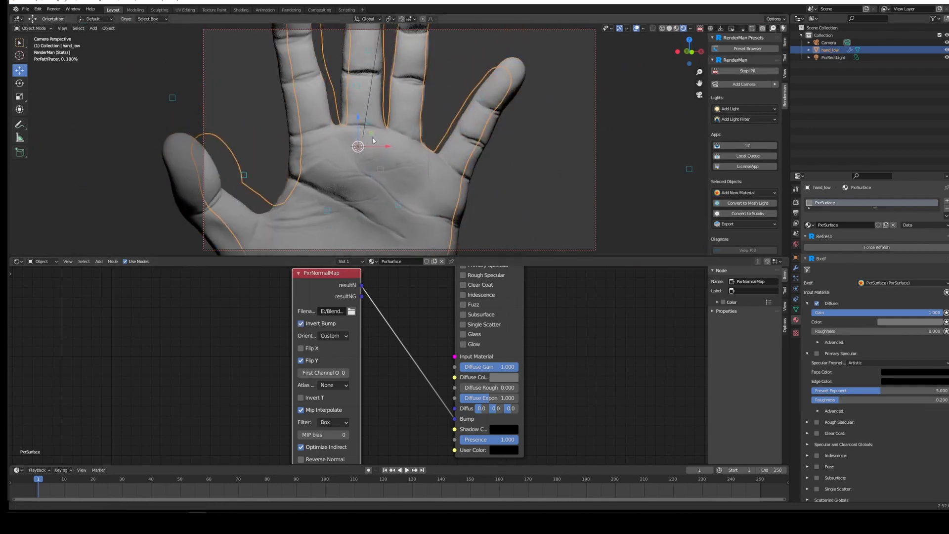
pyautogui.moveTo(374, 141); pyautogui.dragTo(357, 155)
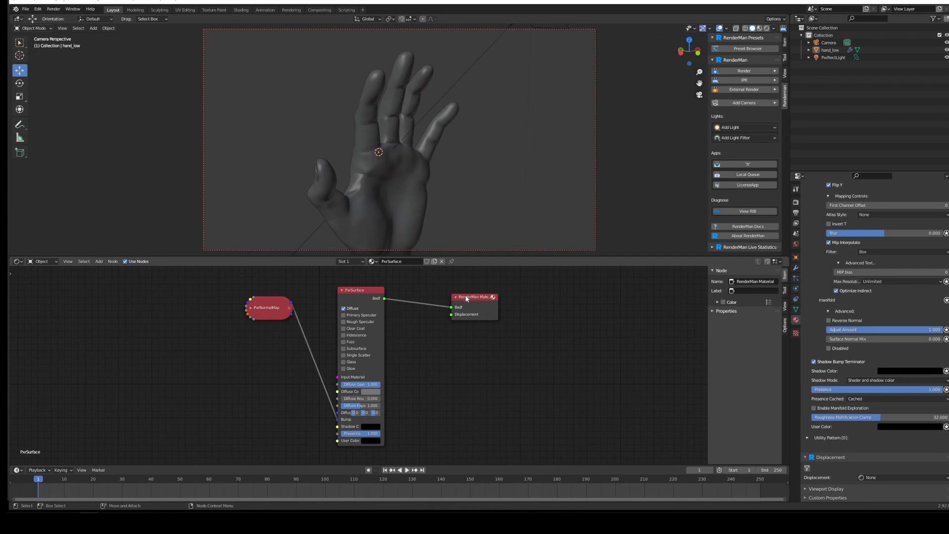
# Set PxrDisplace as the hand material's Displacement shader.
pyautogui.click(475, 297)
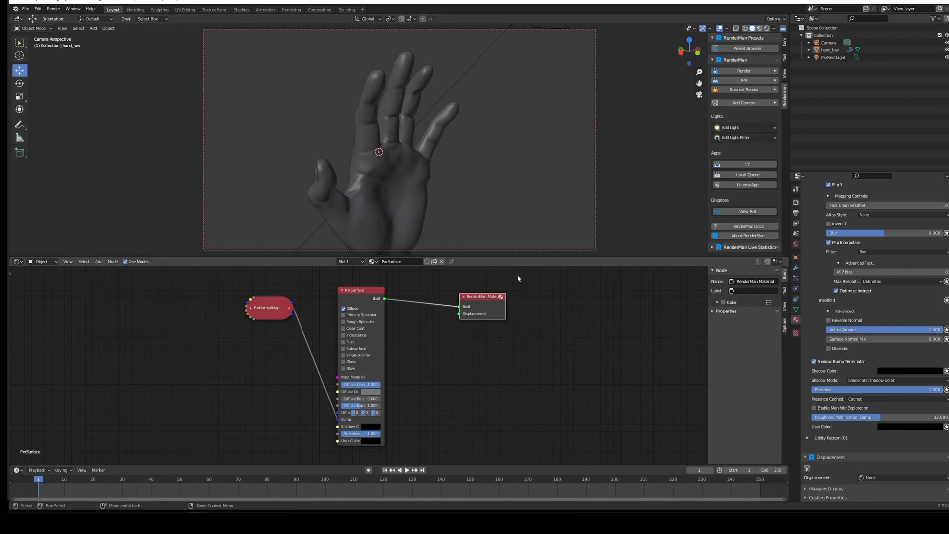
pyautogui.moveTo(444, 364)
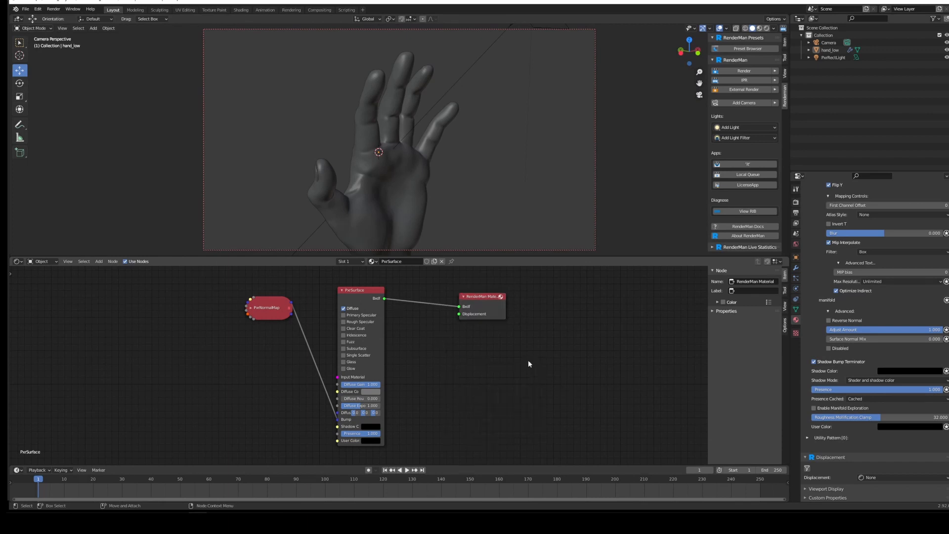
pyautogui.moveTo(704, 359)
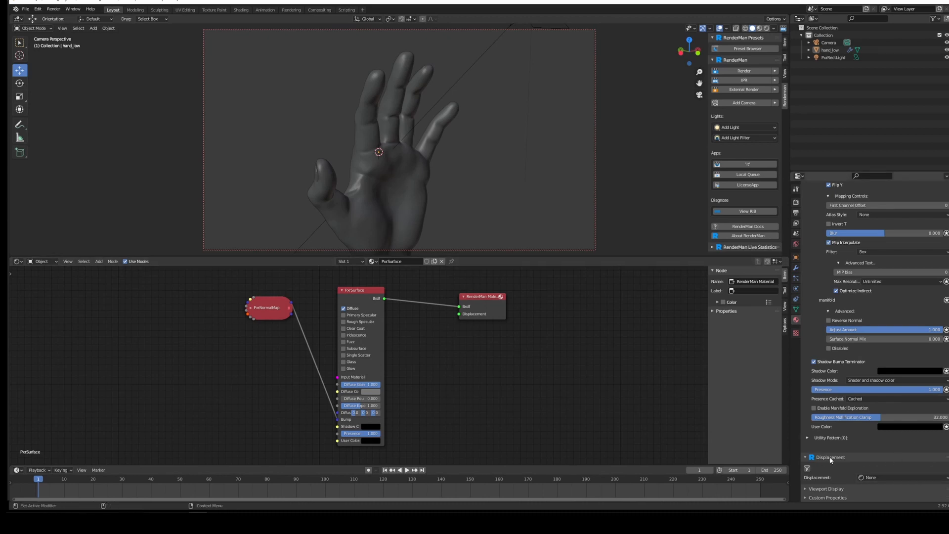
pyautogui.click(360, 290)
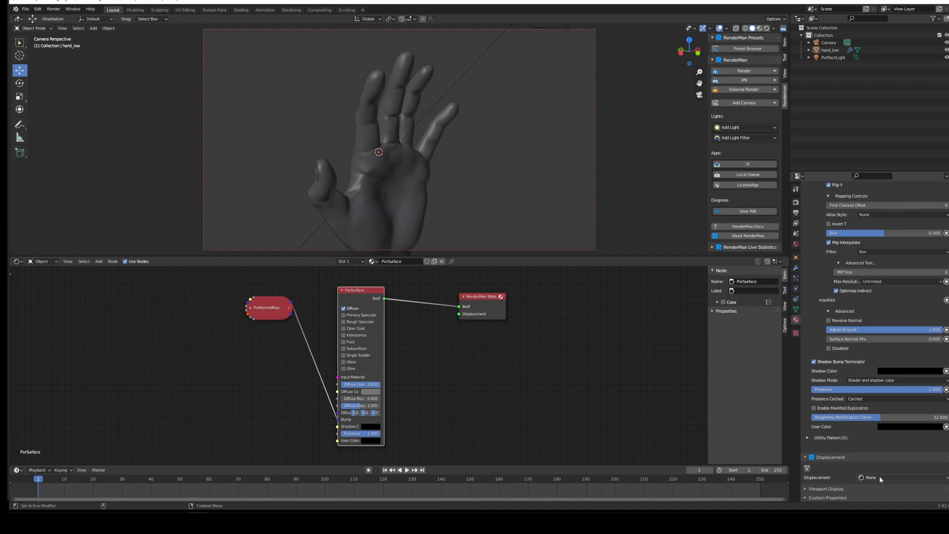
pyautogui.click(870, 477)
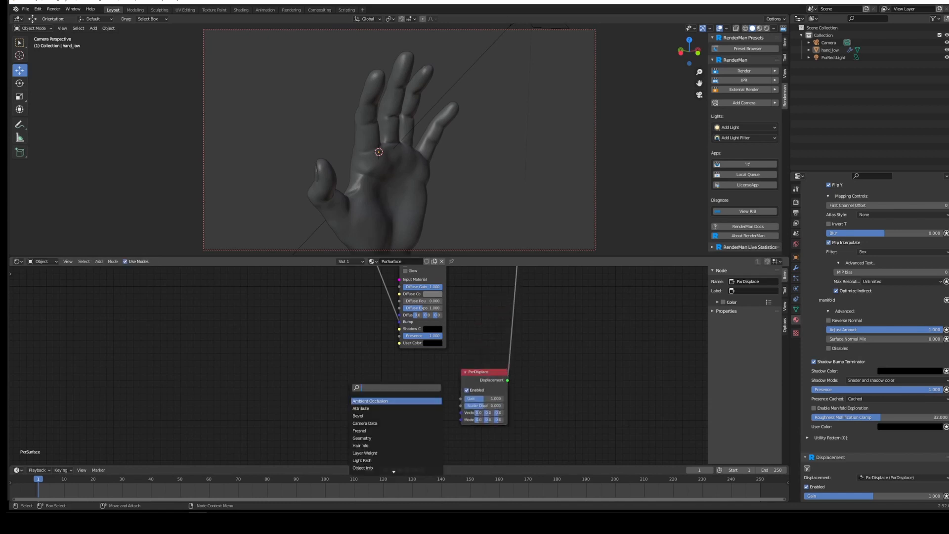
# Load hand_low-VD2048_u0_v0.exr into a PxrTexture node and add a PxrDispTransform node.
pyautogui.write('pxrtexture')
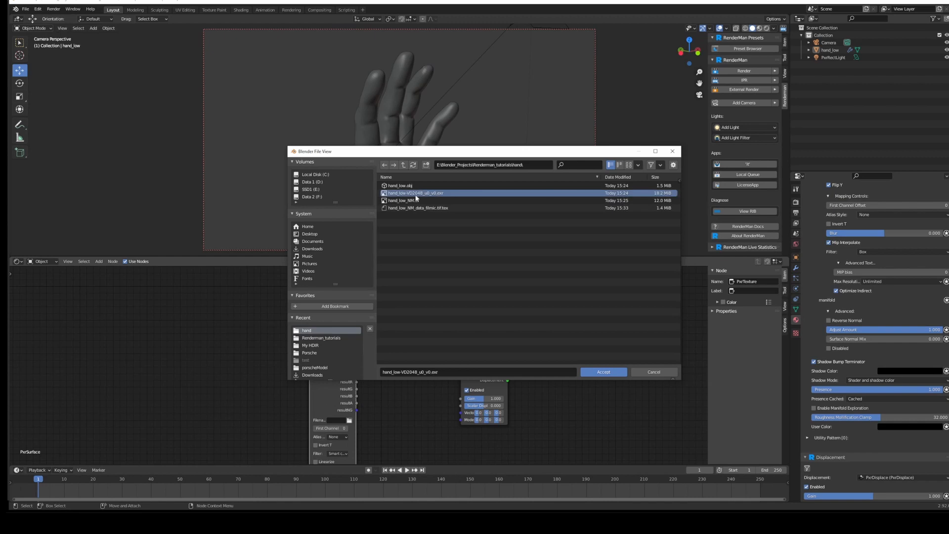
pyautogui.moveTo(558, 256)
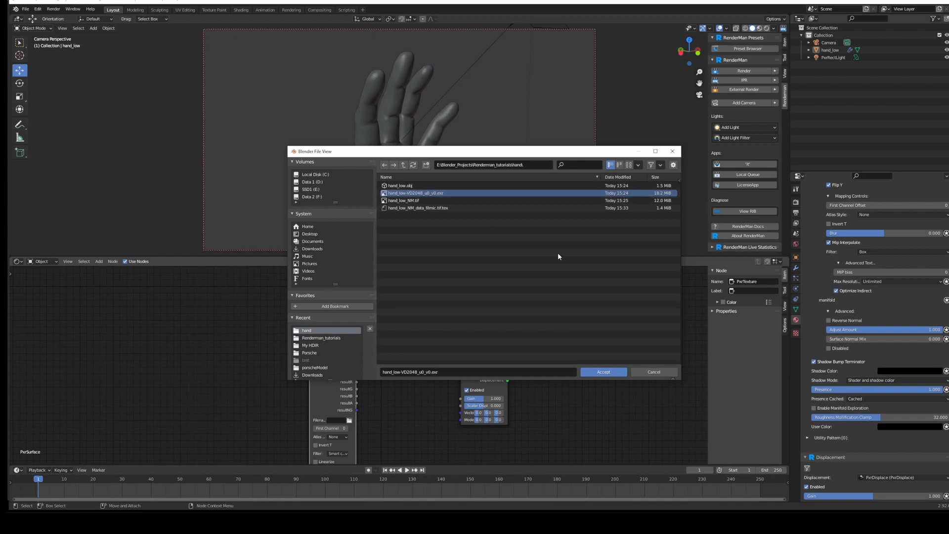
pyautogui.click(602, 372)
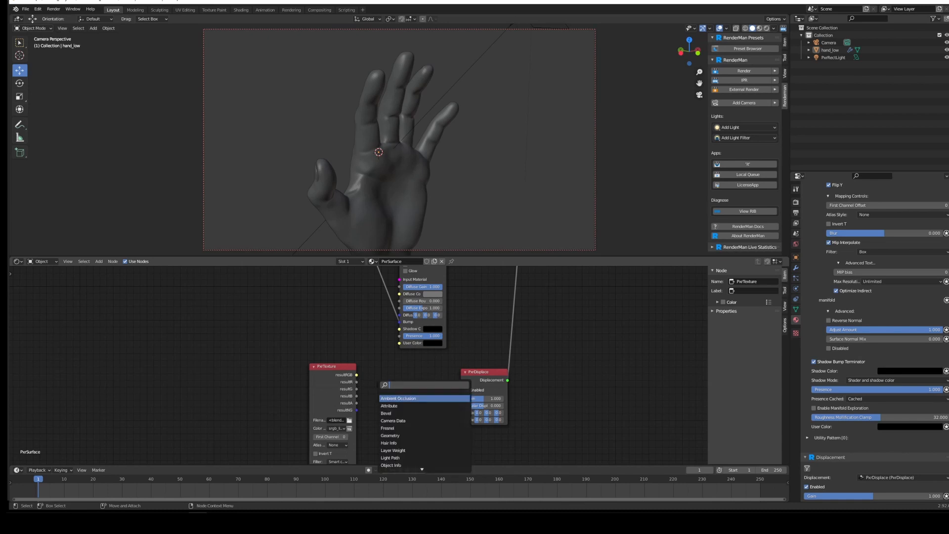
pyautogui.write('pxrdisp')
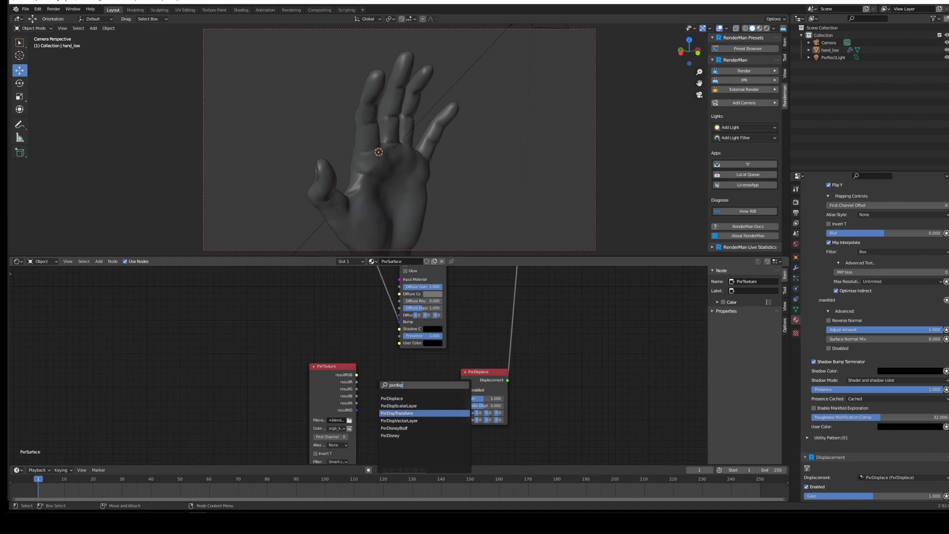
pyautogui.click(397, 412)
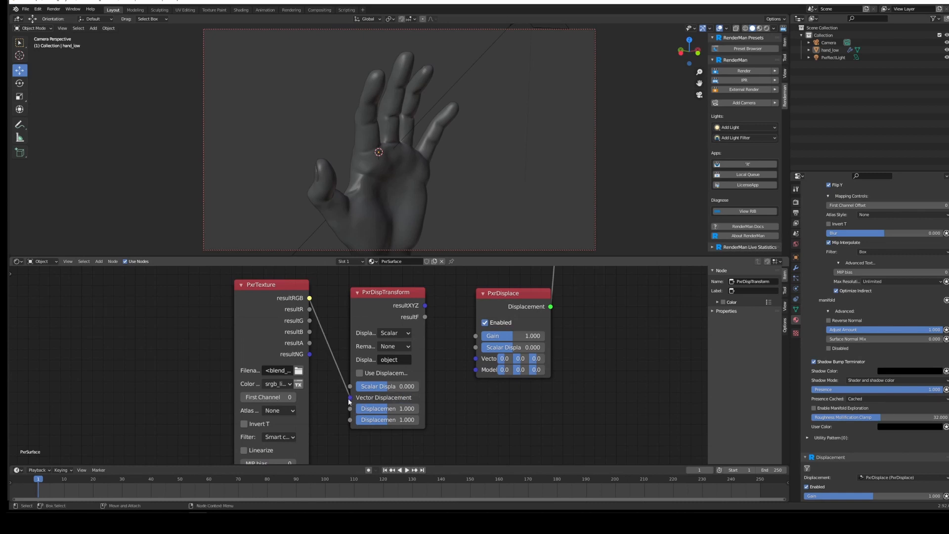
# Wire the texture colour into the displacement chain and set Displacement Type to ZBrush Vector.
pyautogui.click(387, 292)
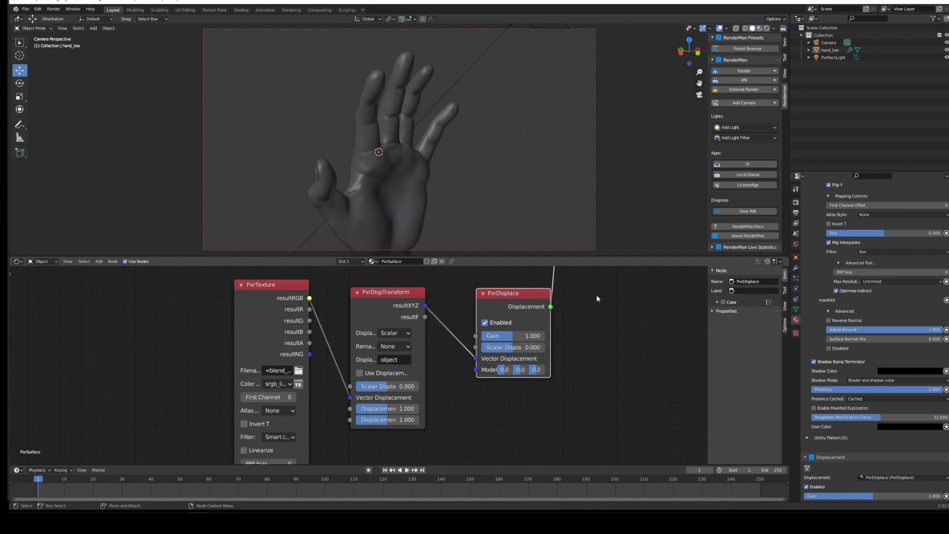
pyautogui.click(386, 292)
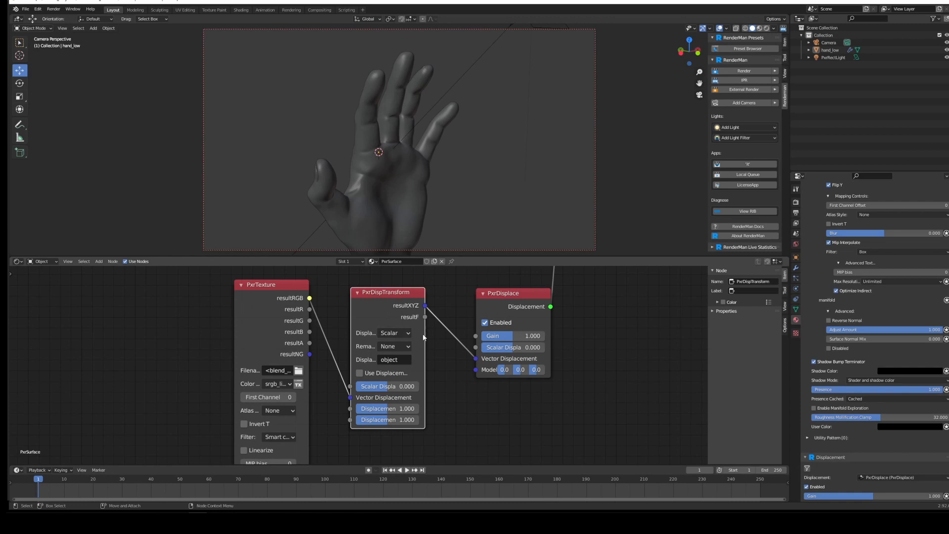
pyautogui.click(404, 332)
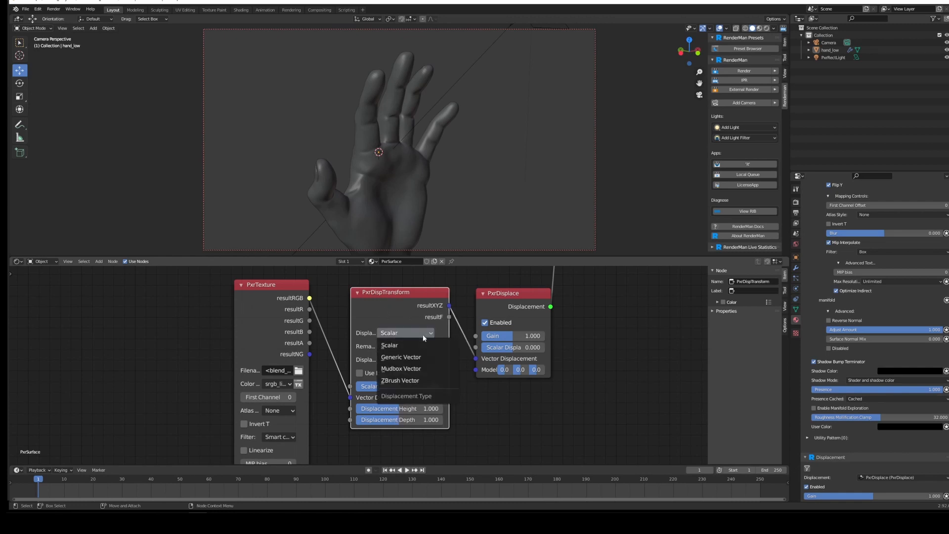
pyautogui.click(399, 380)
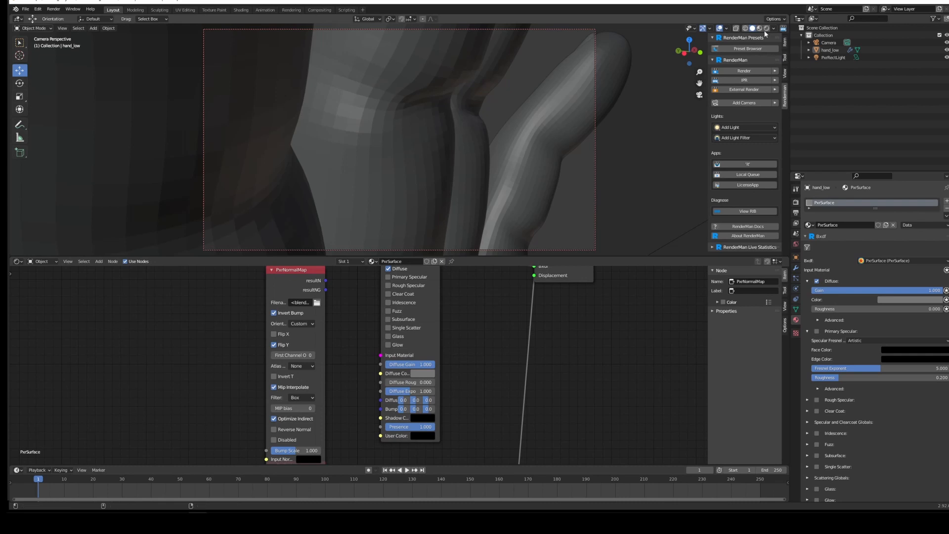
# Run a viewport IPR of the displaced hand, then start IPR to 'it'.
pyautogui.click(748, 79)
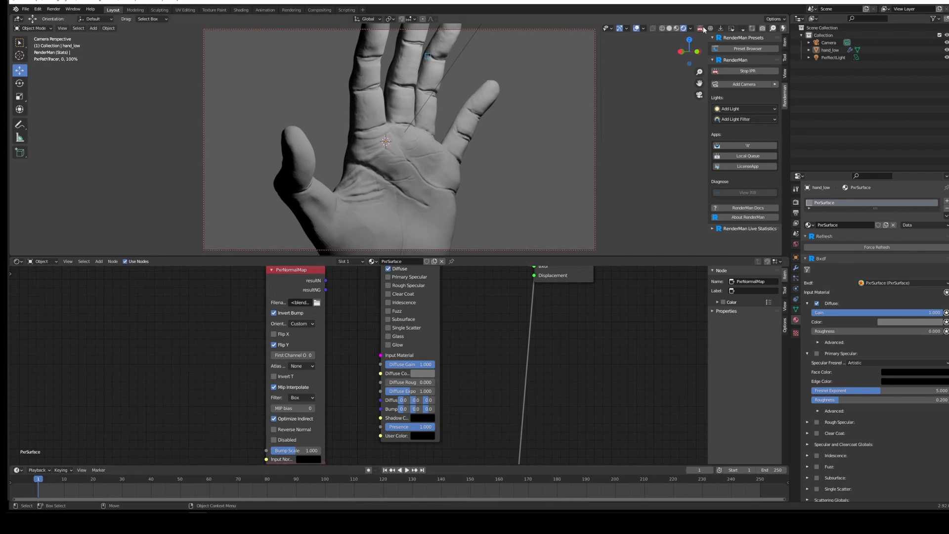
pyautogui.click(744, 71)
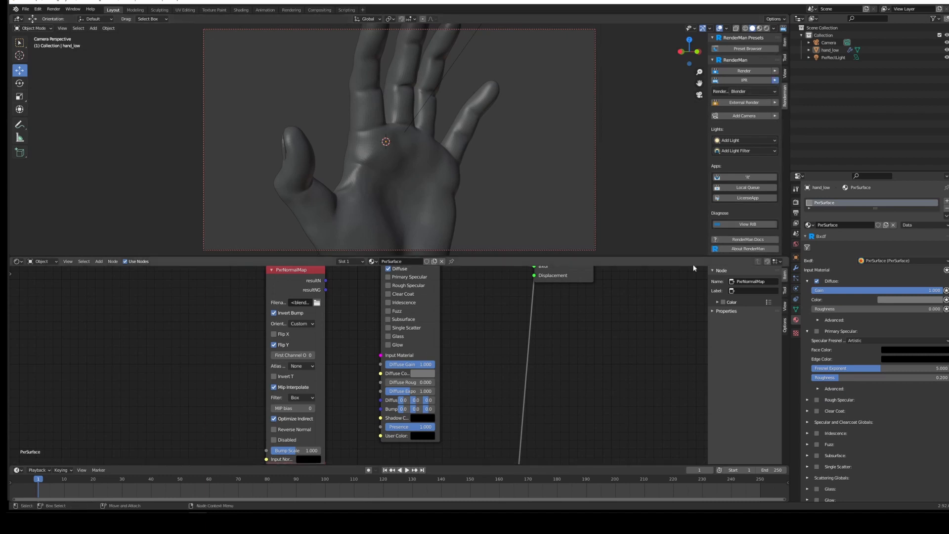
pyautogui.click(744, 91)
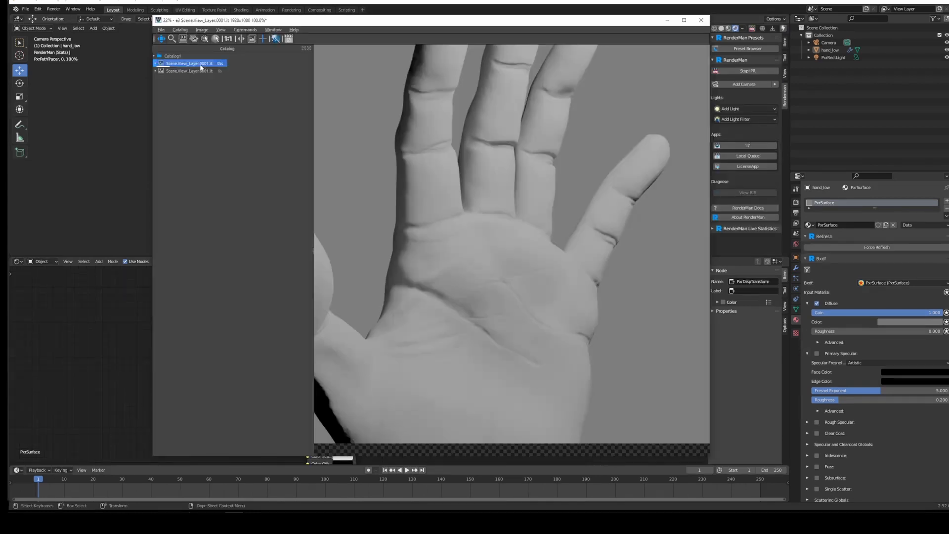
pyautogui.moveTo(239, 87)
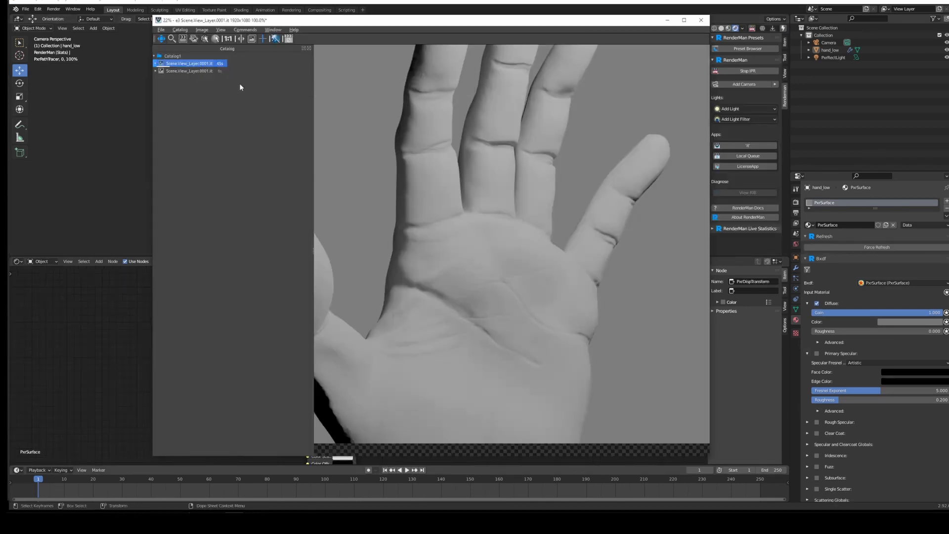
pyautogui.moveTo(481, 149)
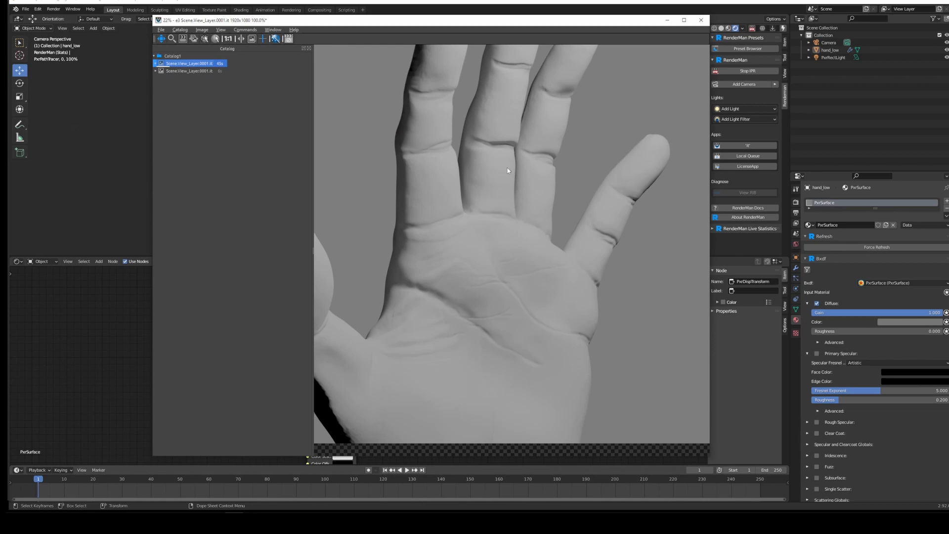
# Toggle between the two catalogued hand renders while zooming in, then stop IPR.
pyautogui.click(191, 70)
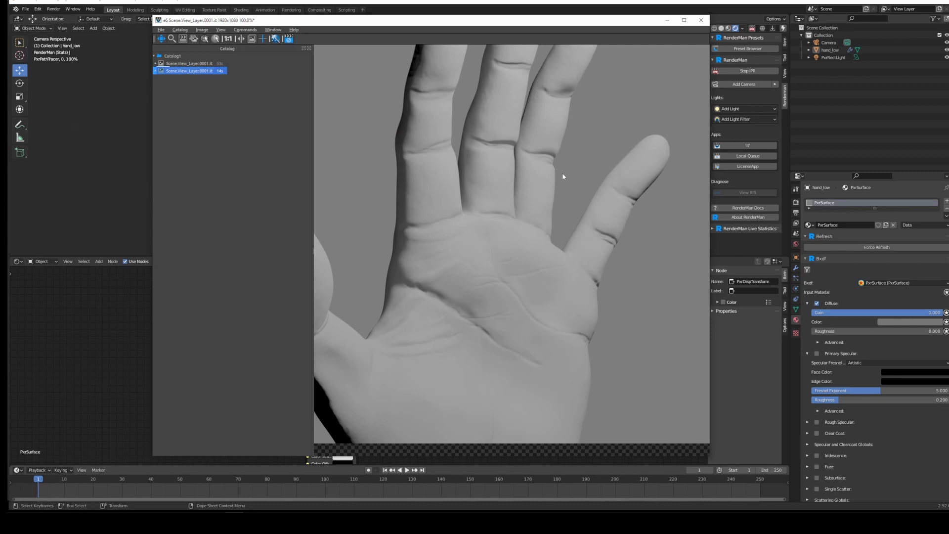
pyautogui.scroll(3)
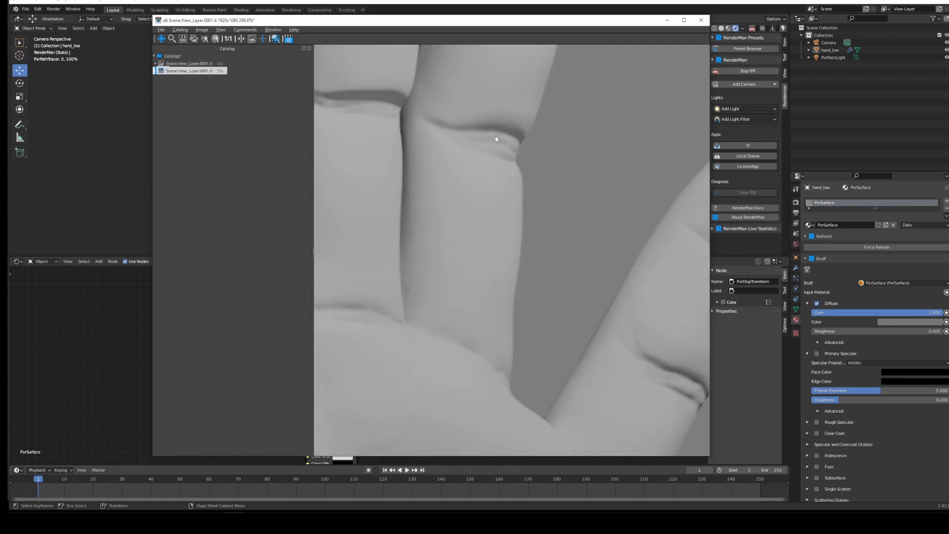
pyautogui.click(189, 62)
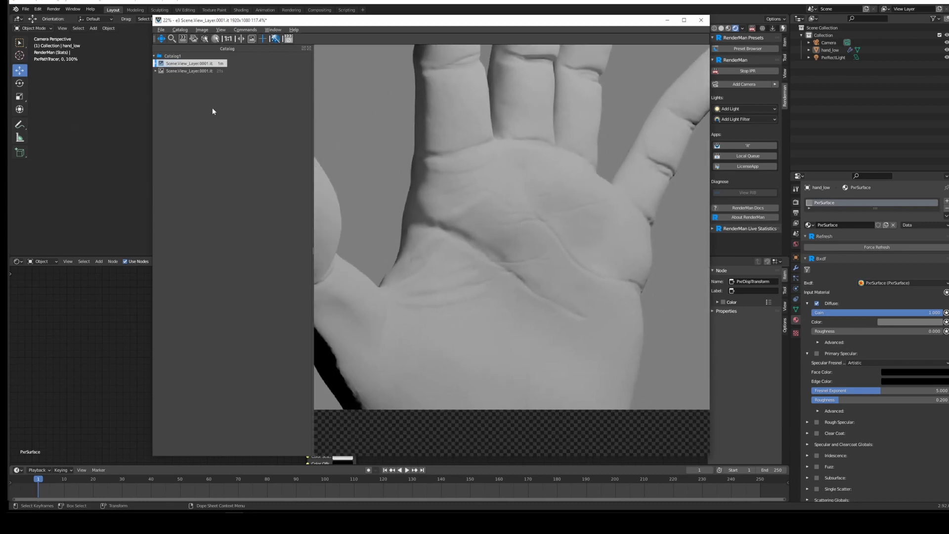
pyautogui.click(188, 70)
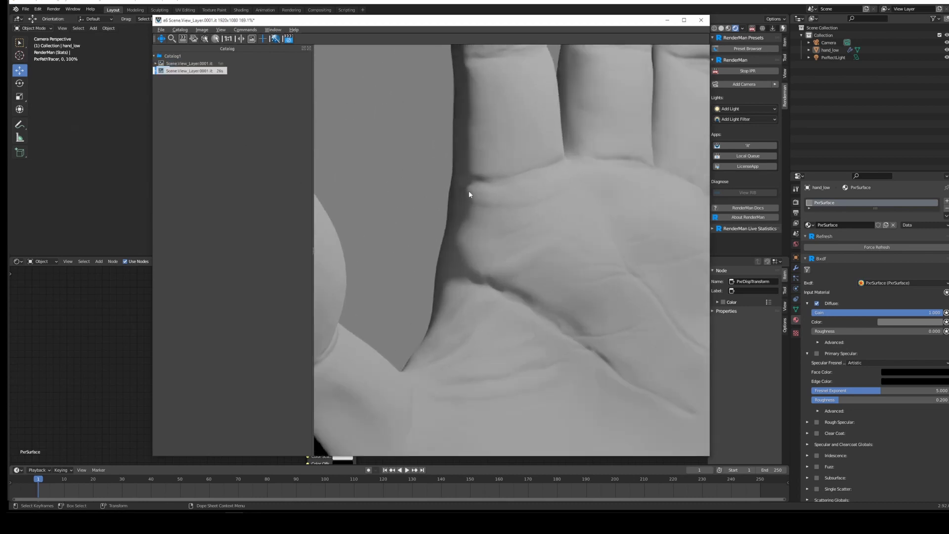
pyautogui.click(190, 63)
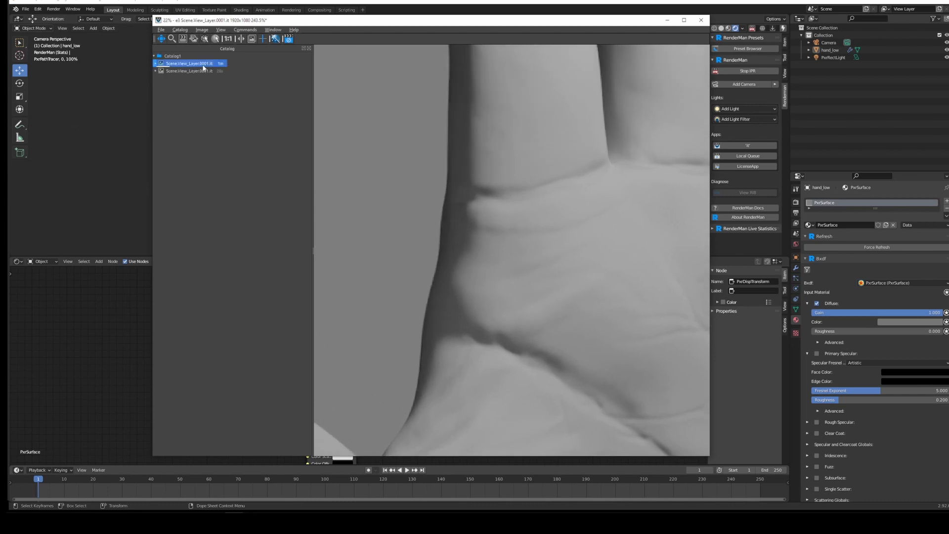
pyautogui.click(192, 71)
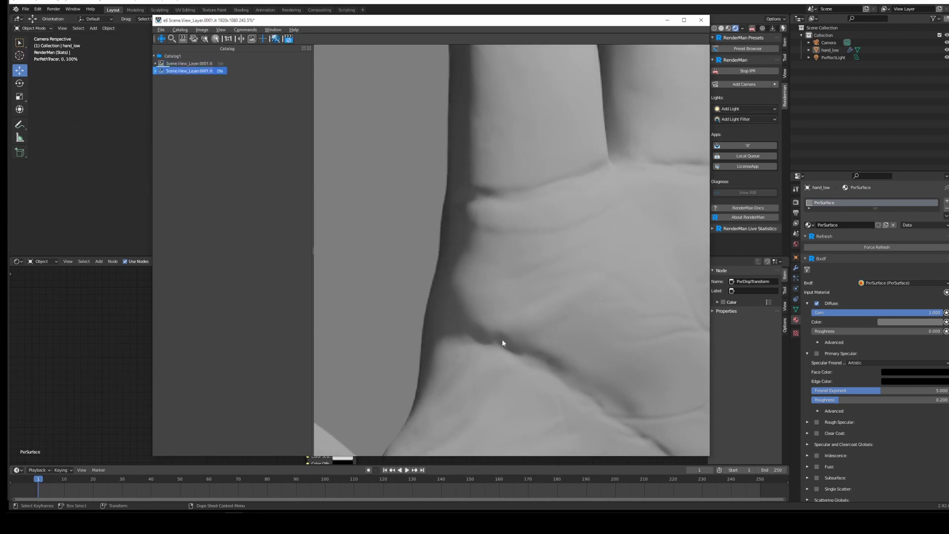
pyautogui.scroll(-3)
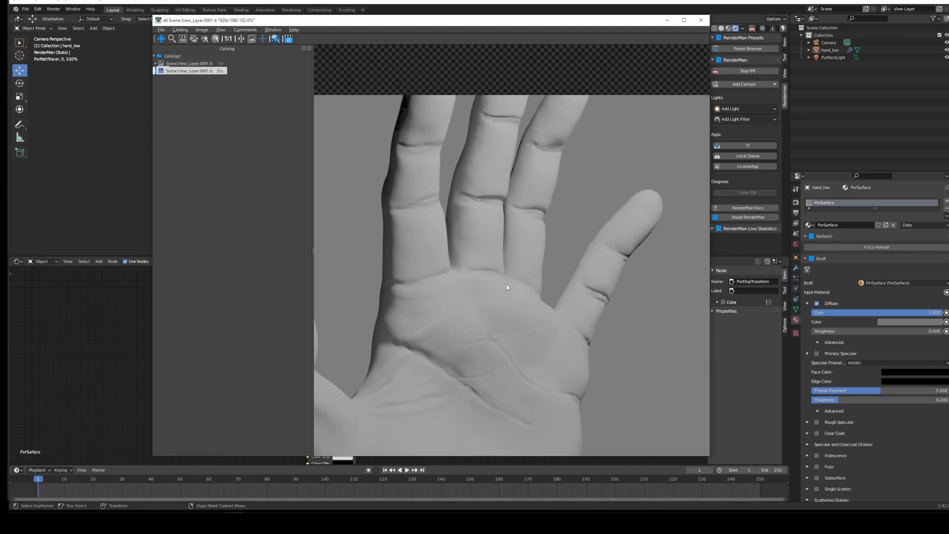
pyautogui.click(289, 38)
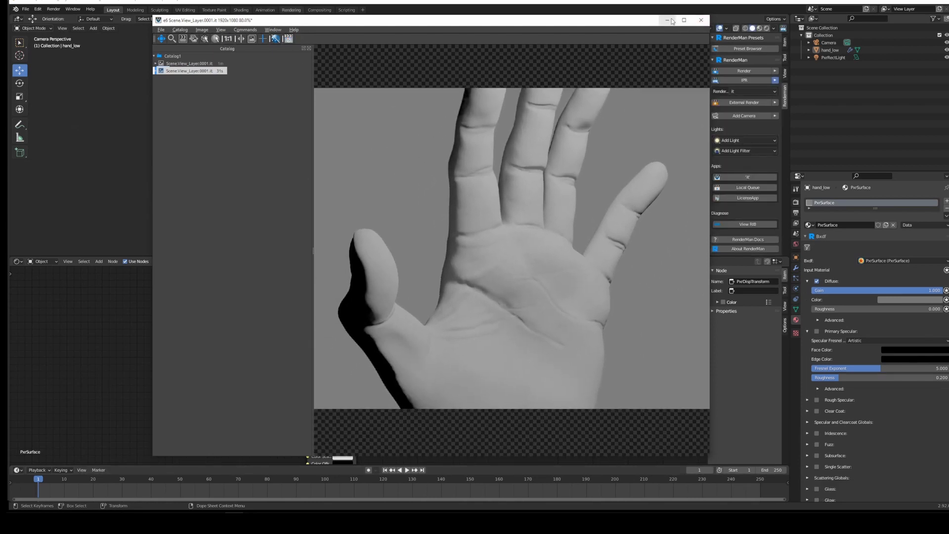
pyautogui.moveTo(666, 21)
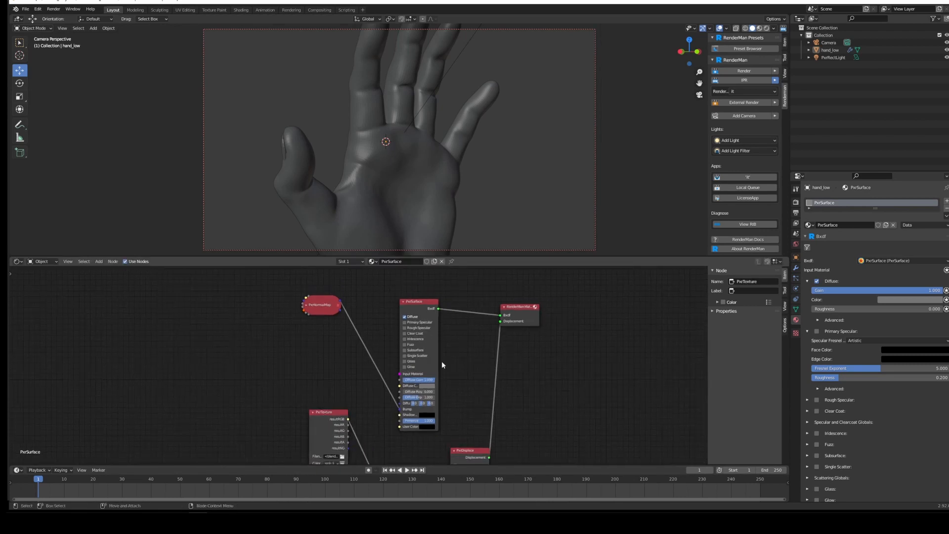
pyautogui.moveTo(512, 377)
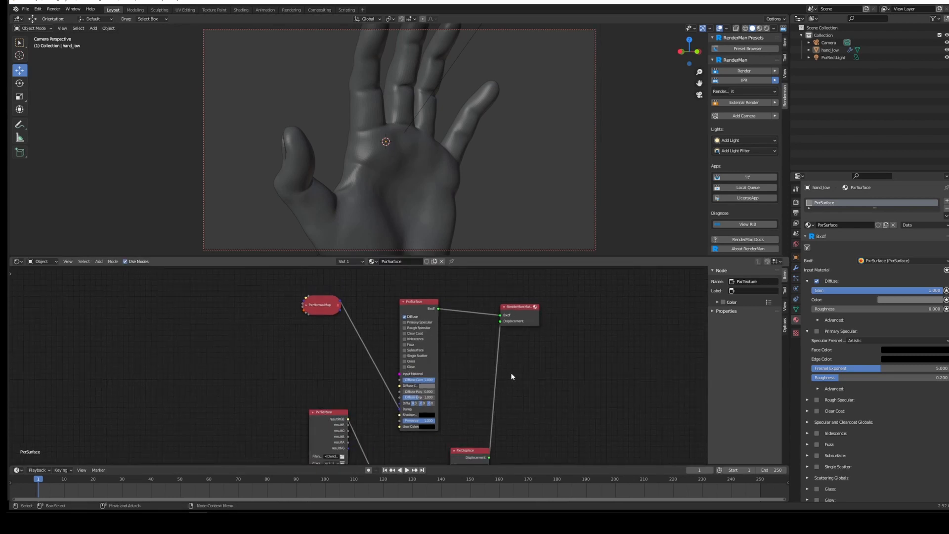